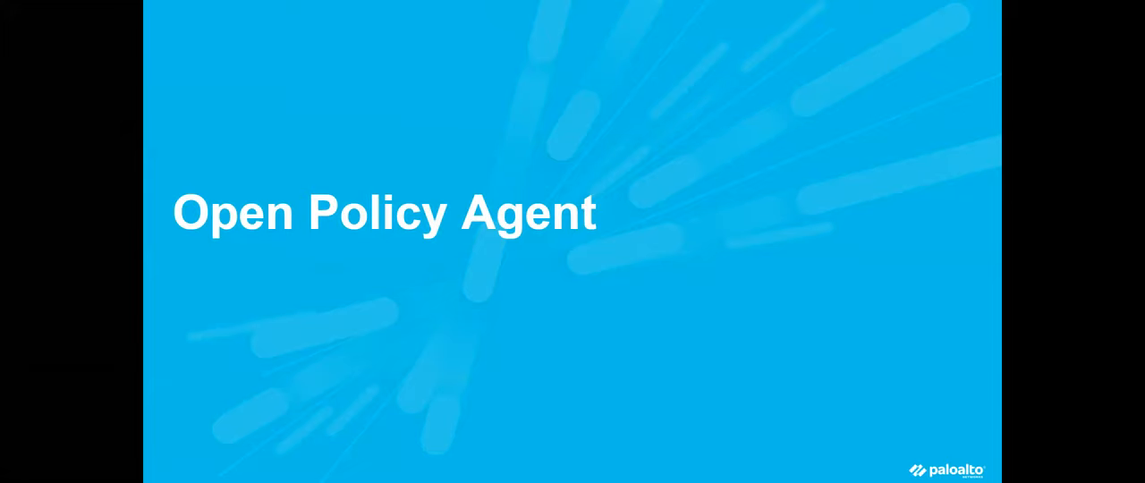
mouse_move(191, 97)
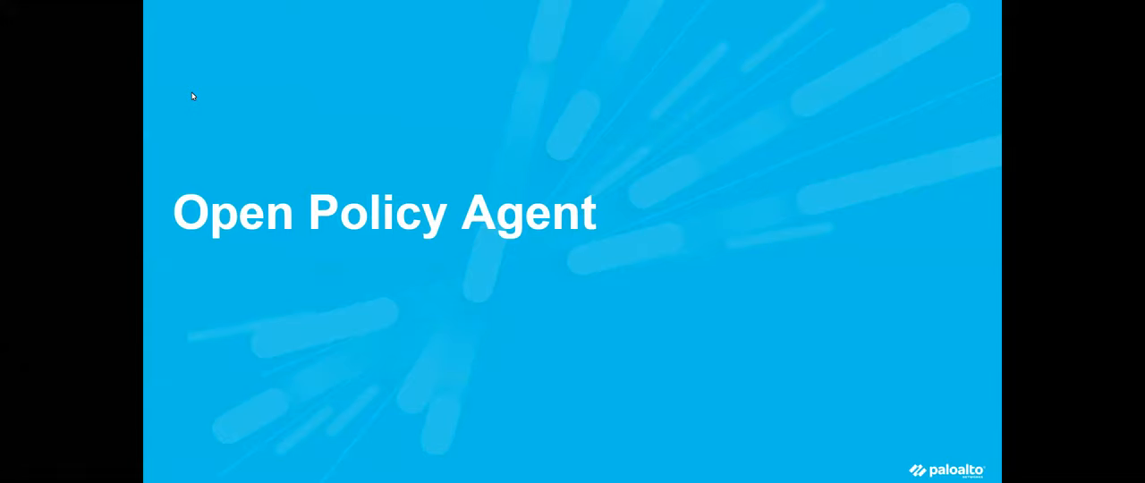
mouse_move(181, 86)
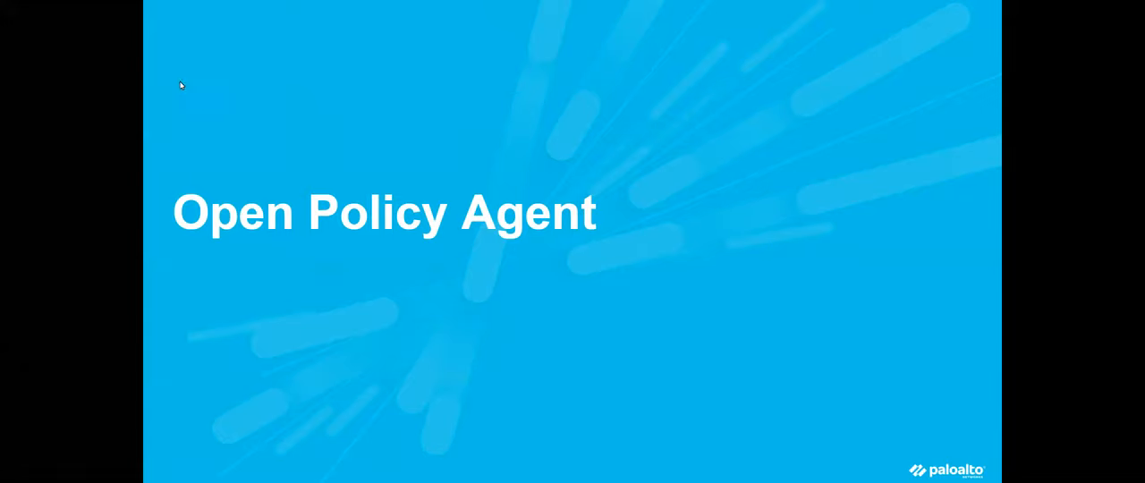
mouse_move(920, 19)
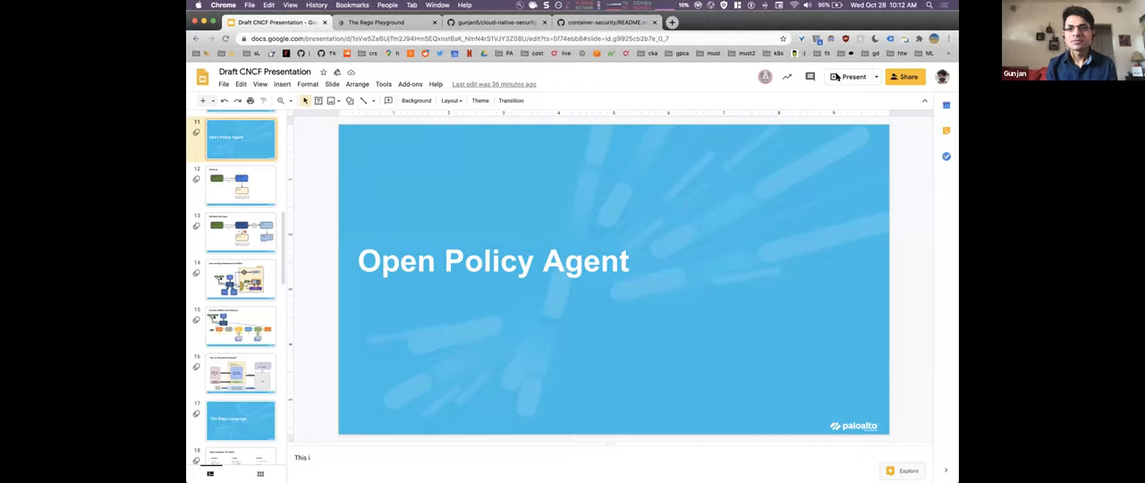
Start the slideshow from the Open Policy Agent title slide
click(852, 76)
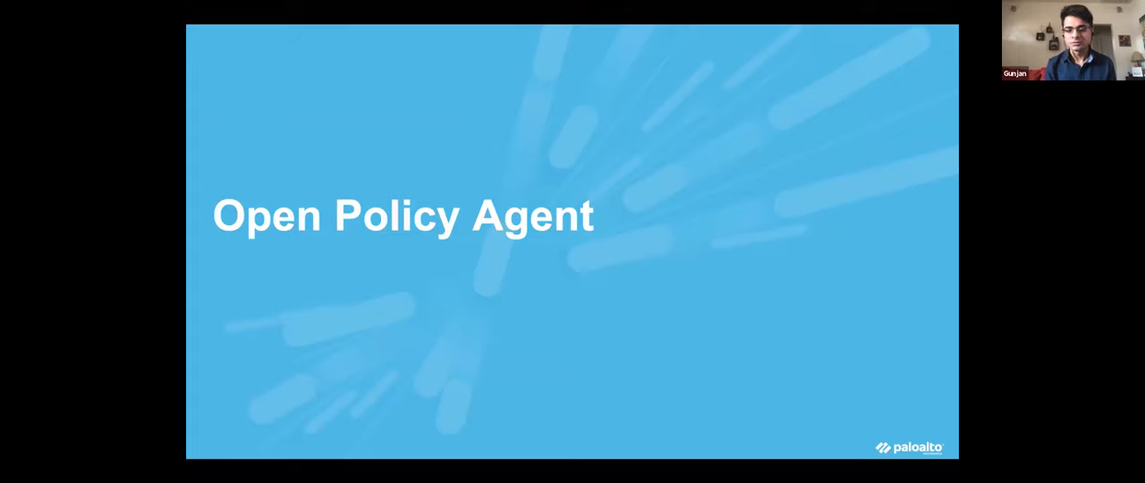
Advance past the title and API Server slides to 'Inner workings of kubernetes from 9000 ft'
key(Right)
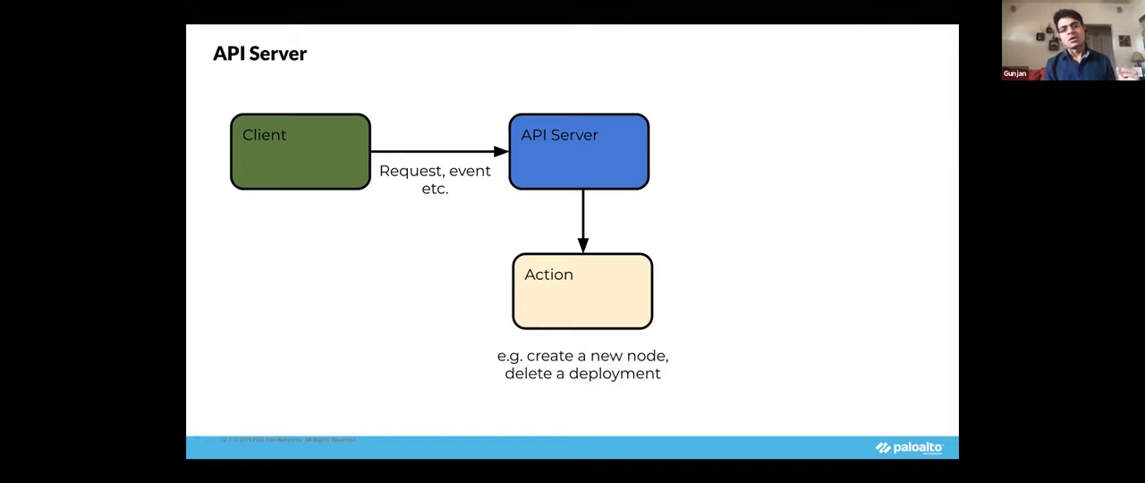
key(Right)
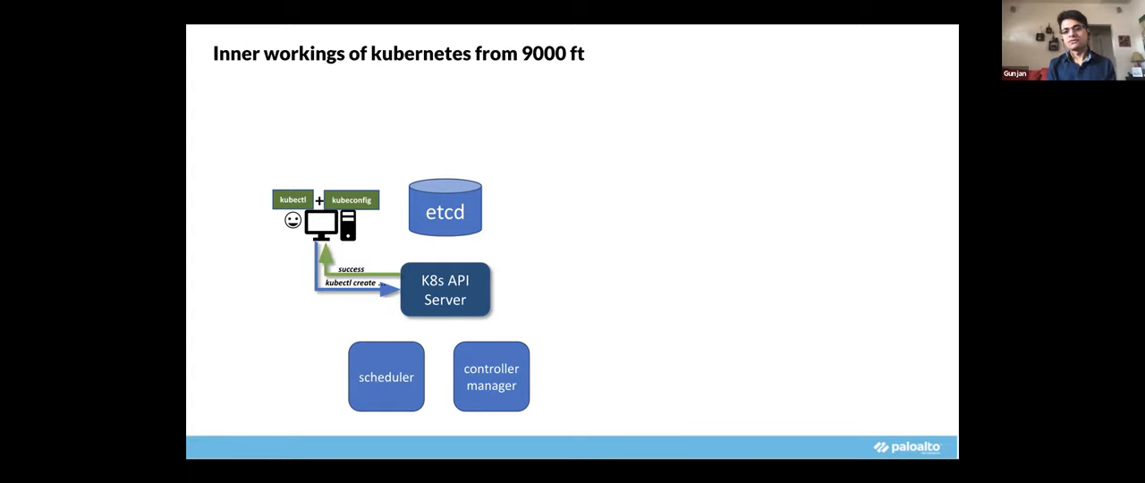
Play the diagram builds linking the API Server to the scheduler and controller manager
key(right)
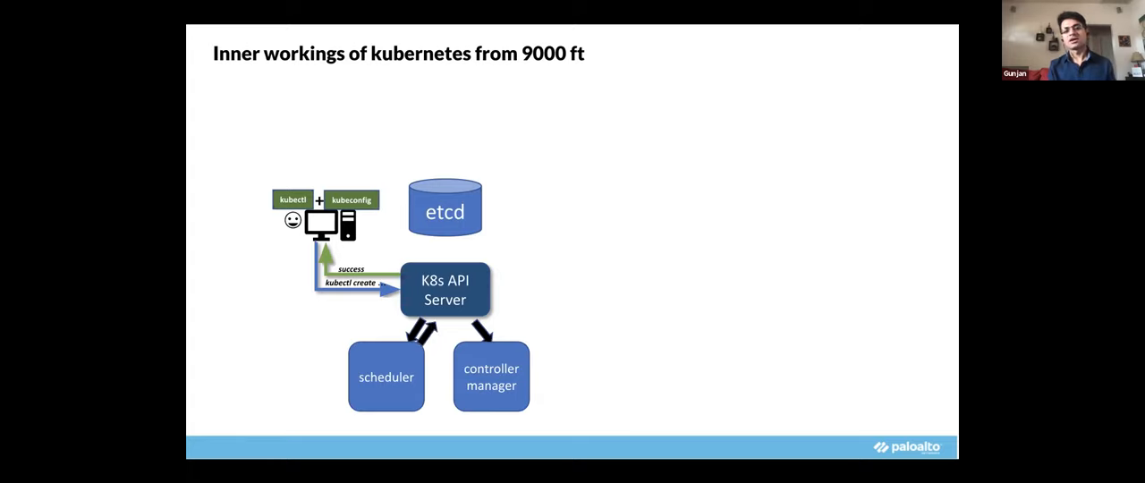
key(Right)
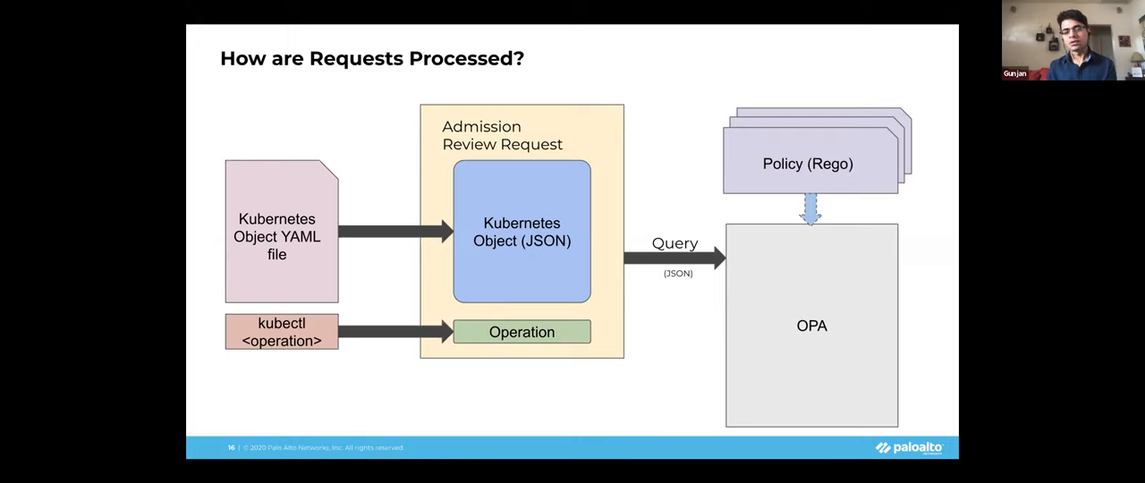
Reveal OPA's decision returning as an Admission Review Response to the K8s API Server
key(Right)
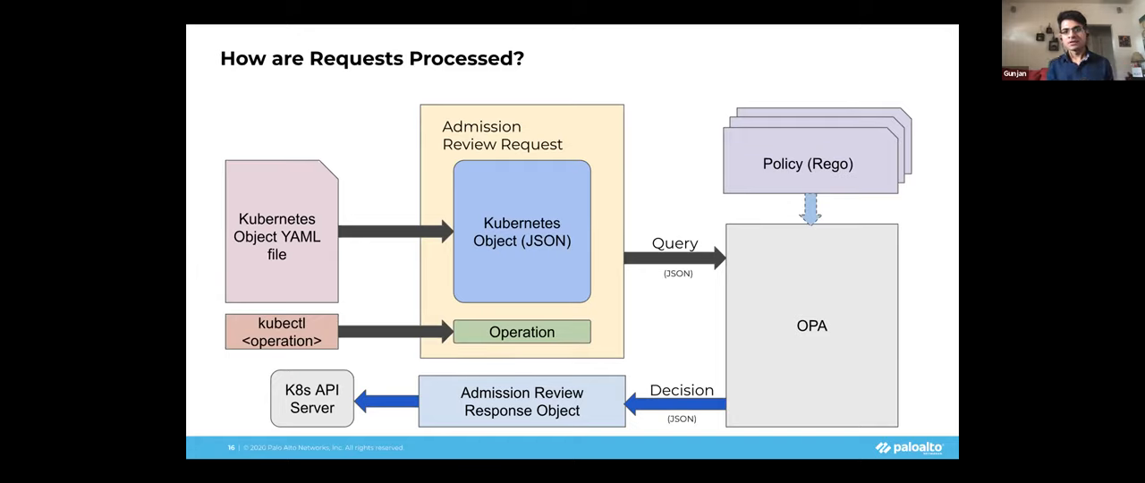
mouse_move(797, 272)
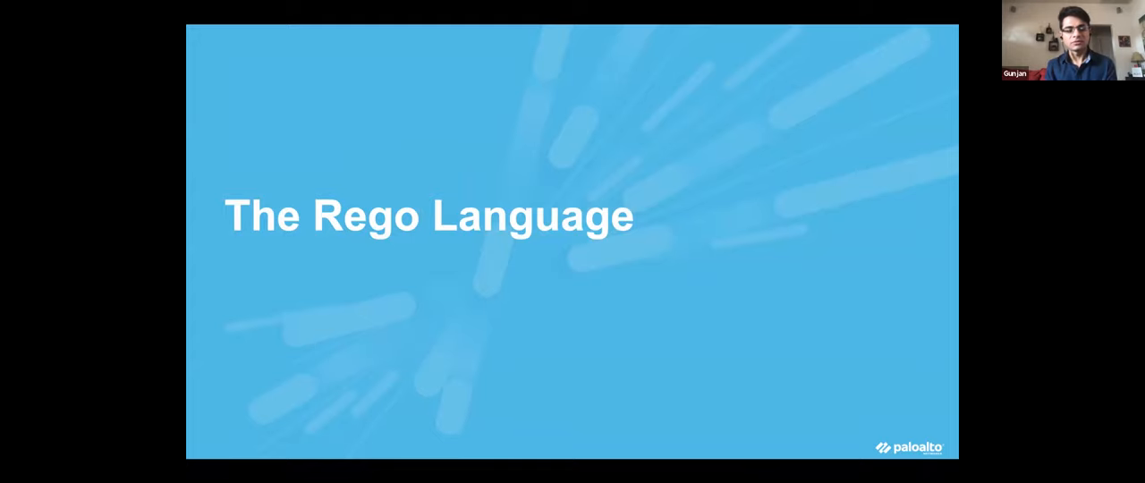
Advance to the 'Rego Language: The Basics' slide with Variables, Lookup and Equality examples
key(Right)
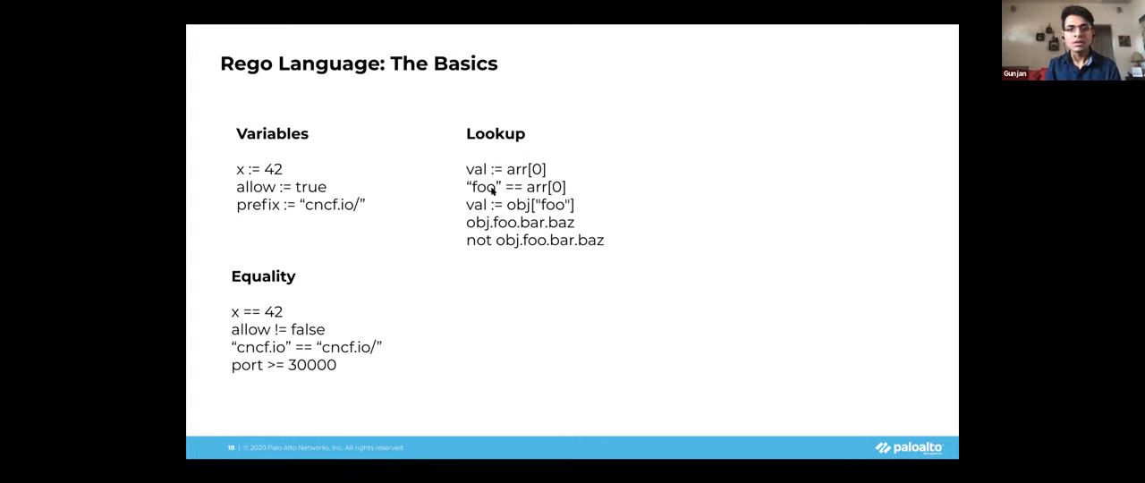
mouse_move(483, 232)
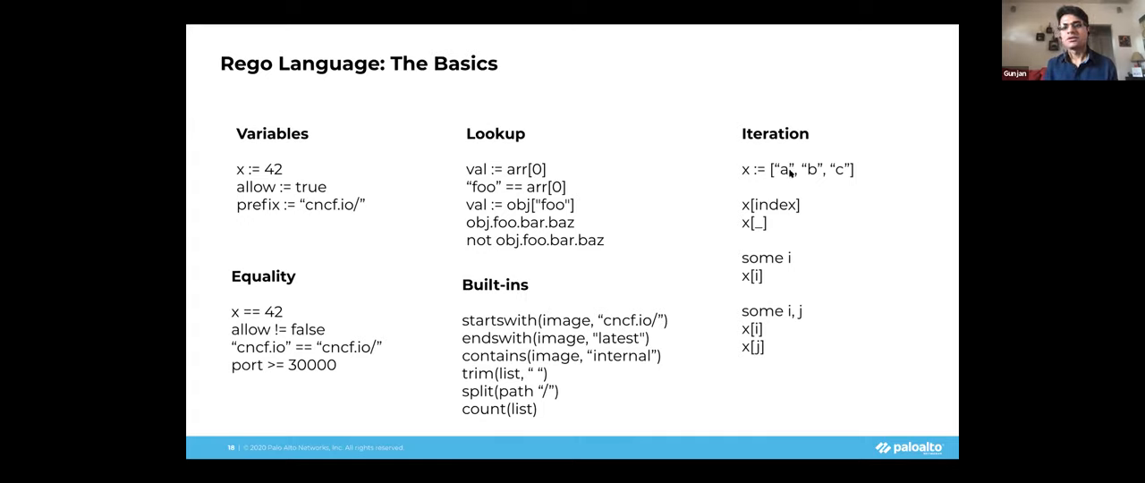
mouse_move(824, 183)
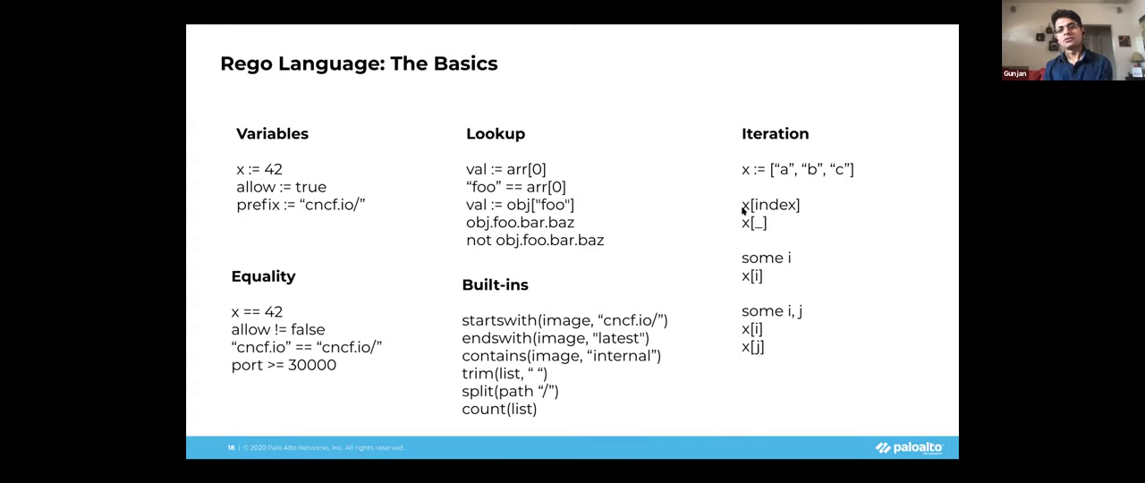
mouse_move(752, 224)
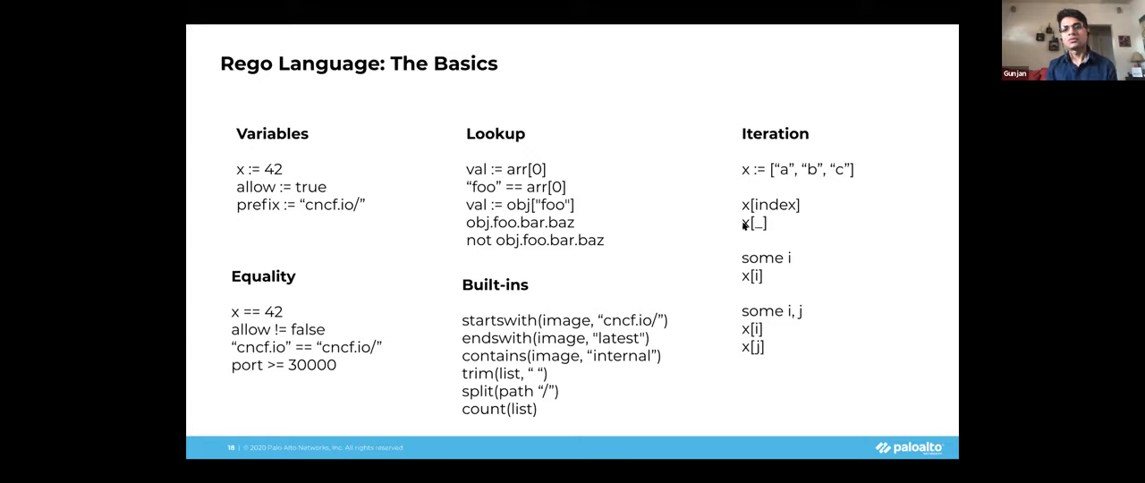
mouse_move(744, 226)
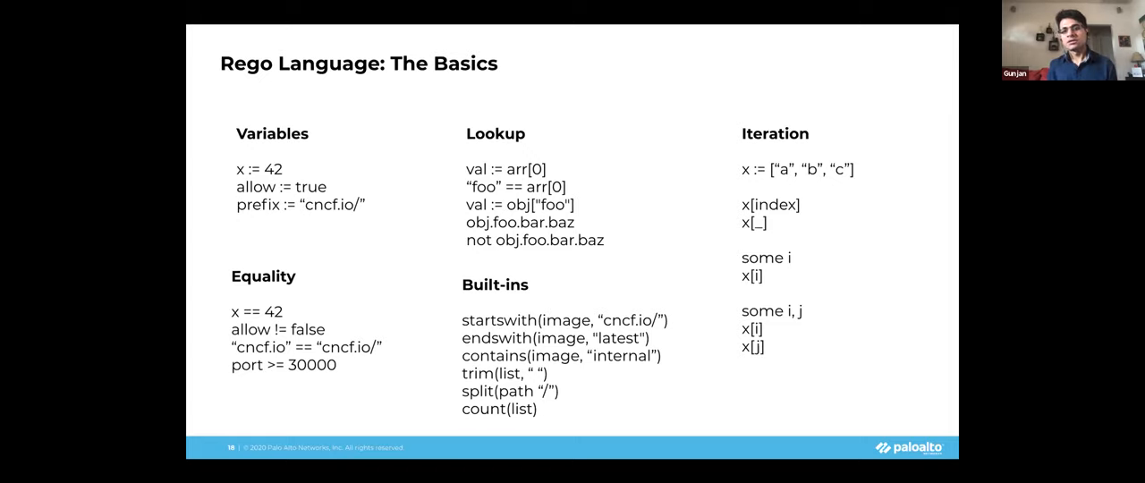
mouse_move(768, 279)
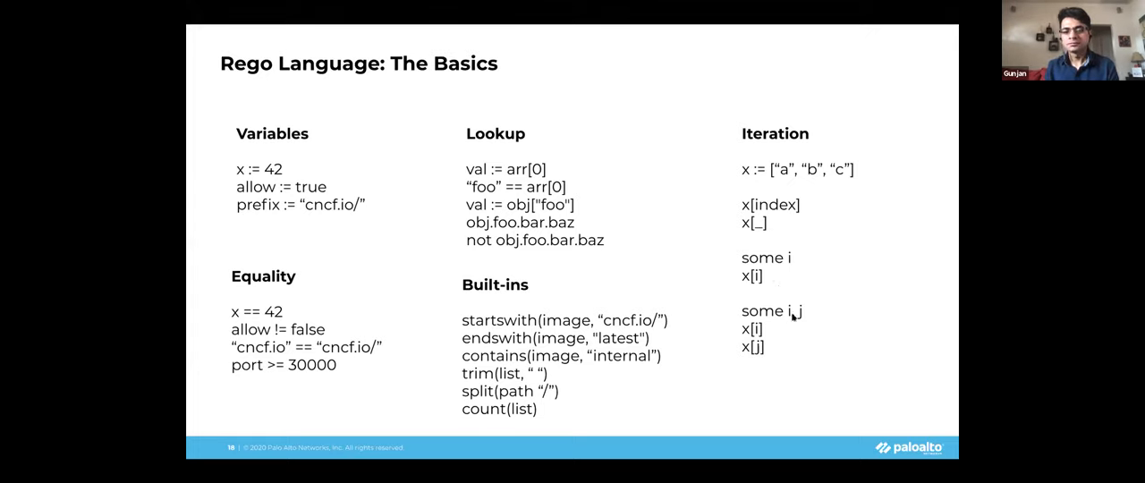
key(Right)
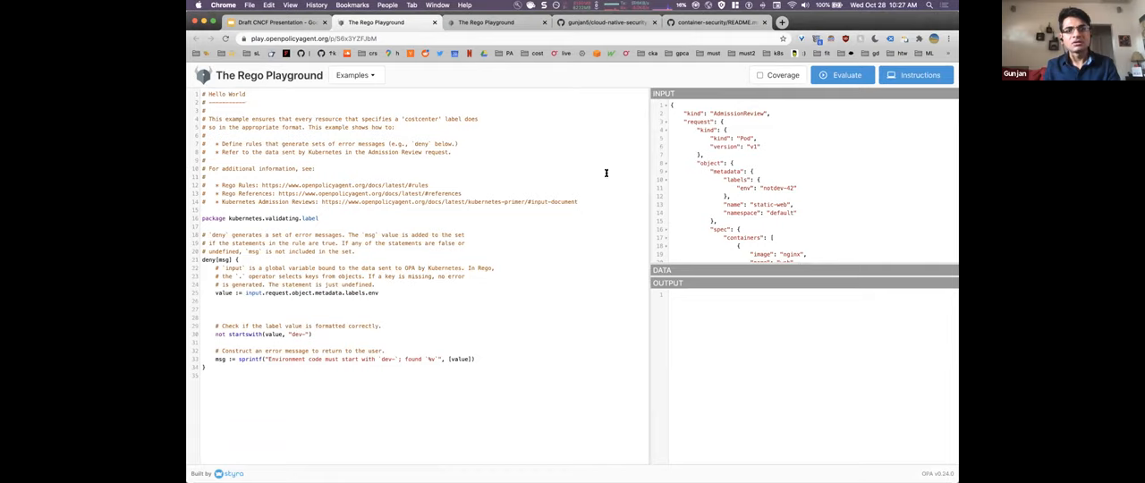
mouse_move(630, 340)
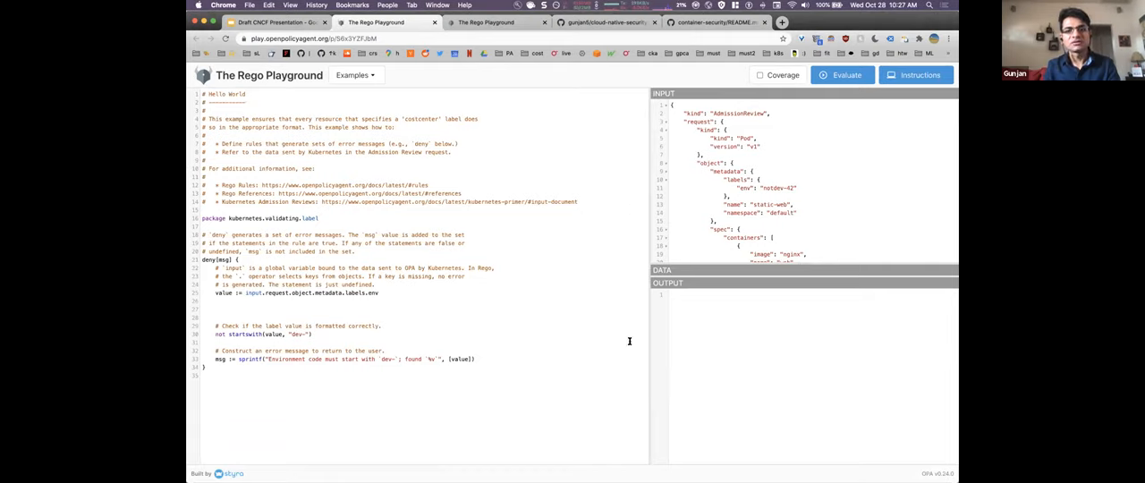
mouse_move(397, 183)
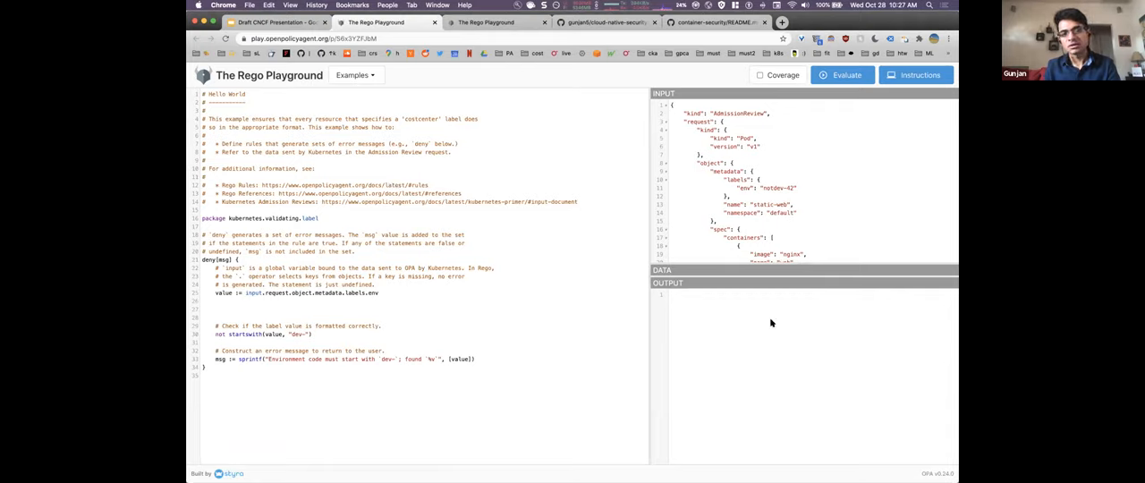
Scroll the AdmissionReview input to the pod metadata and select the label value
scroll(down, 3)
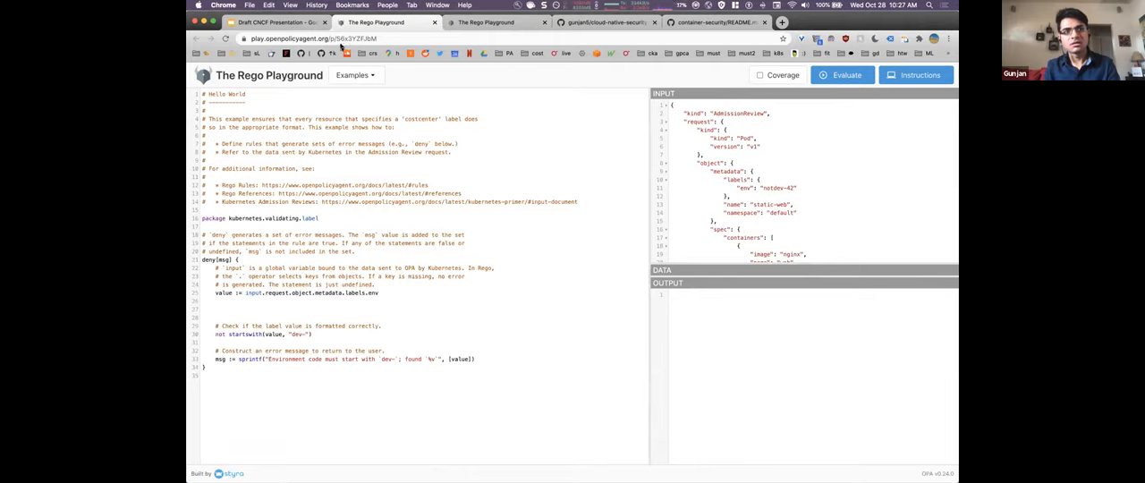
mouse_move(702, 139)
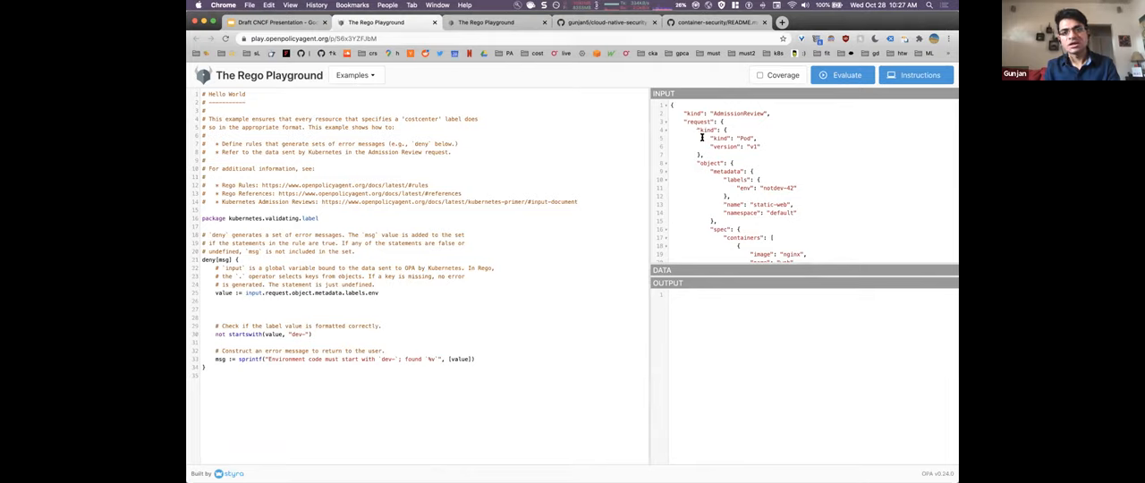
scroll(down, 3)
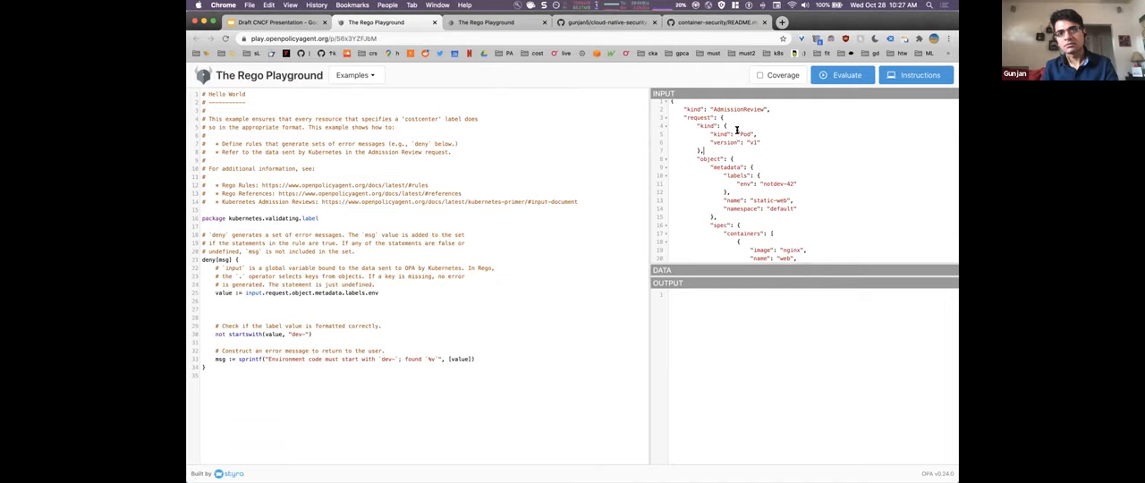
scroll(down, 3)
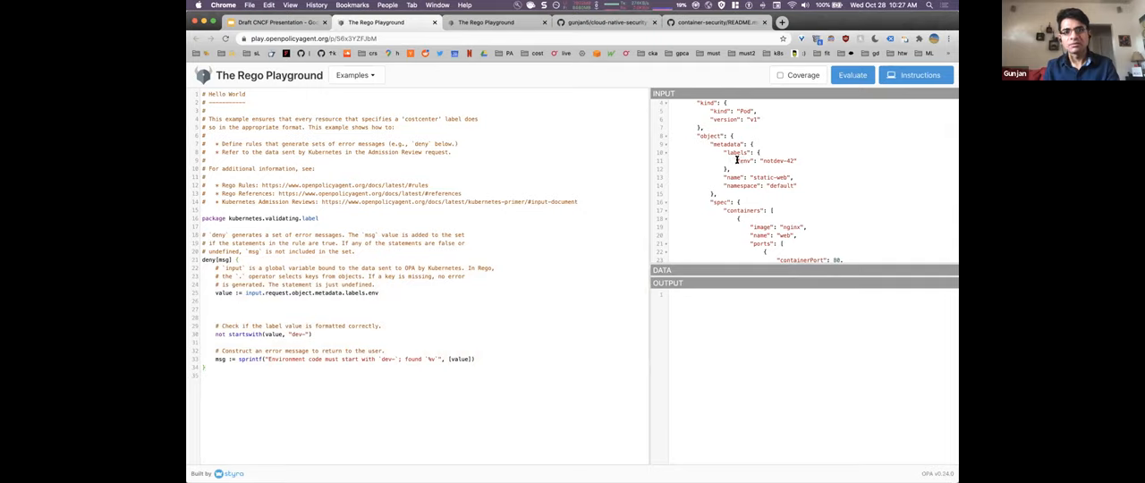
double_click(766, 161)
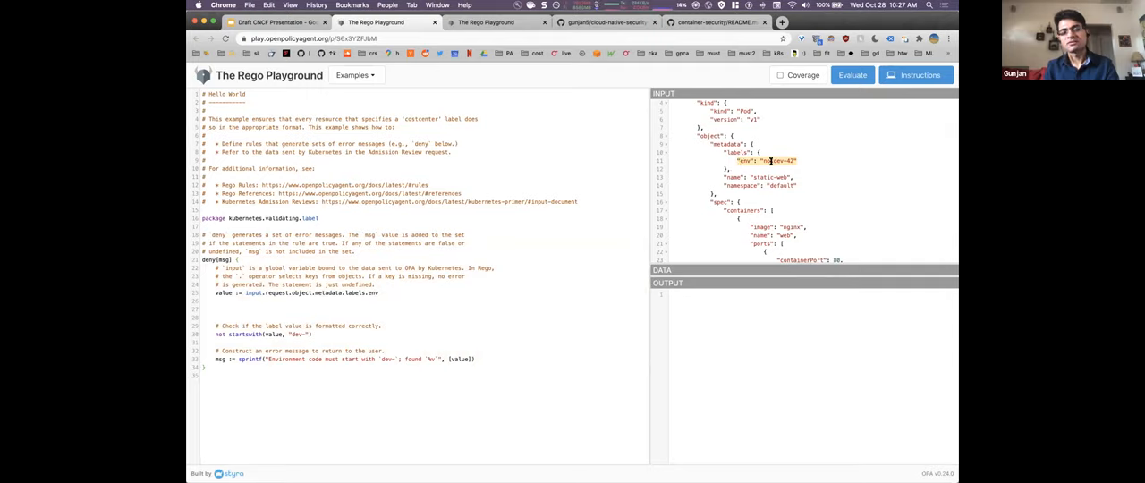
Evaluate the policy to get the costcenter deny message, then return to the slides tab
click(852, 75)
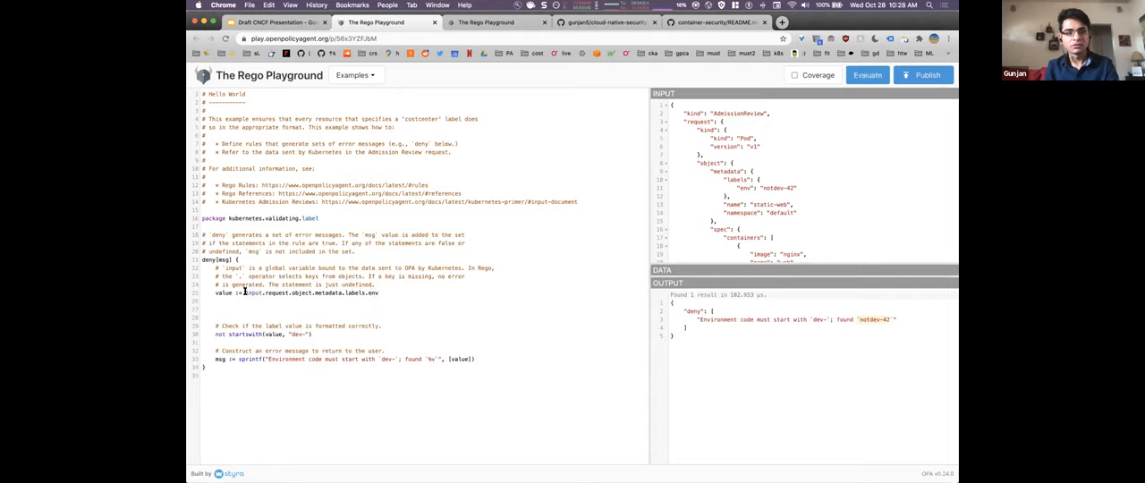
double_click(223, 293)
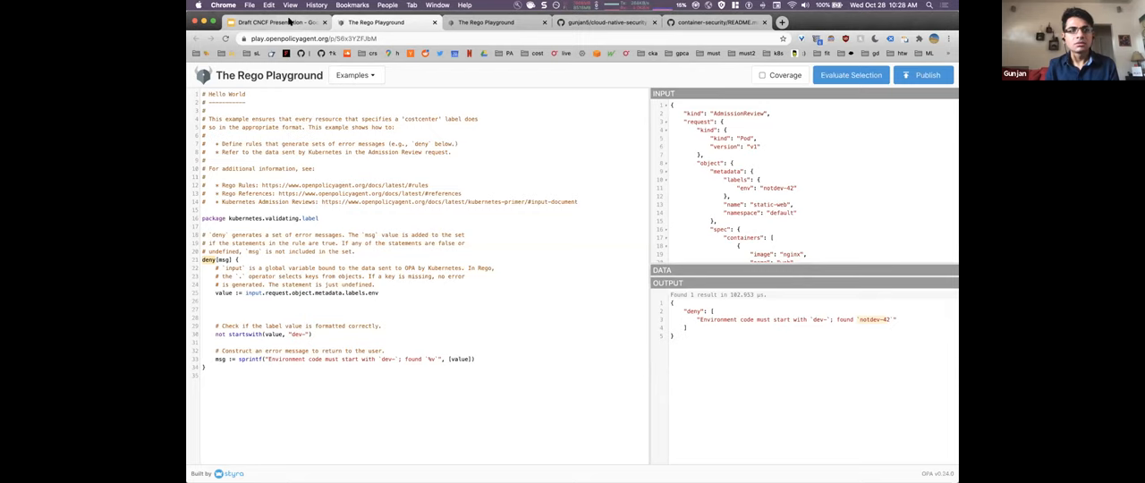
click(275, 22)
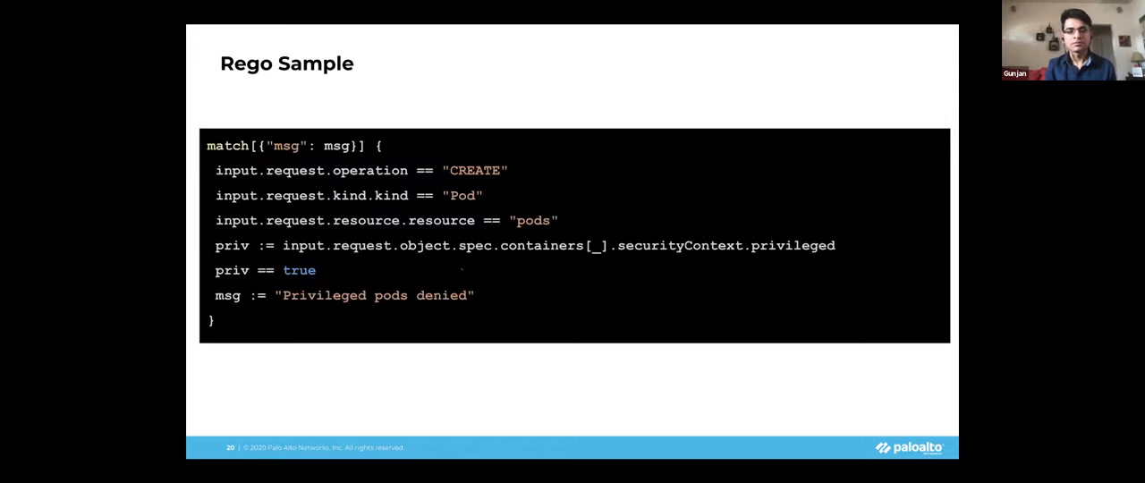
Advance from the Rego Sample slide to the Rego Rules slide with default allow = false
key(Right)
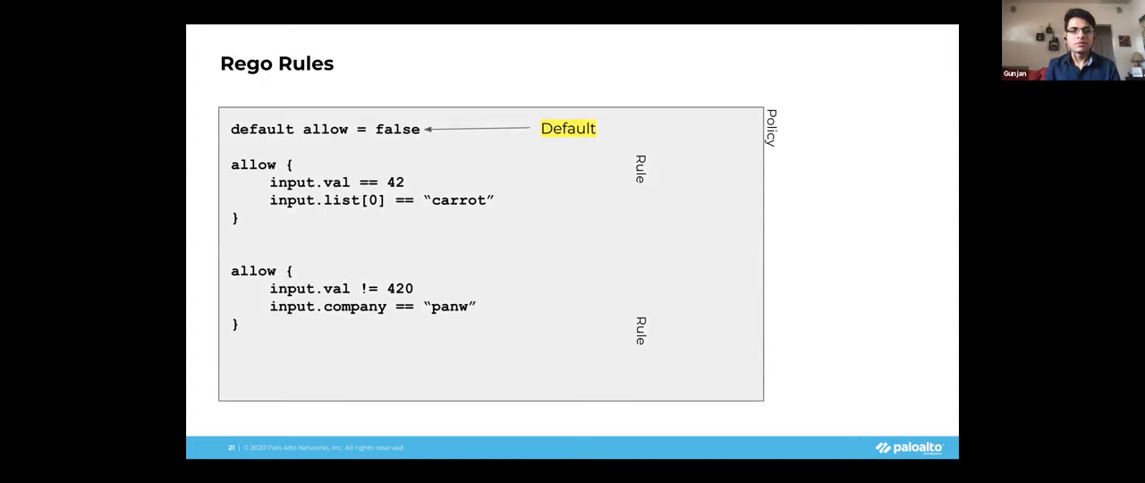
mouse_move(243, 357)
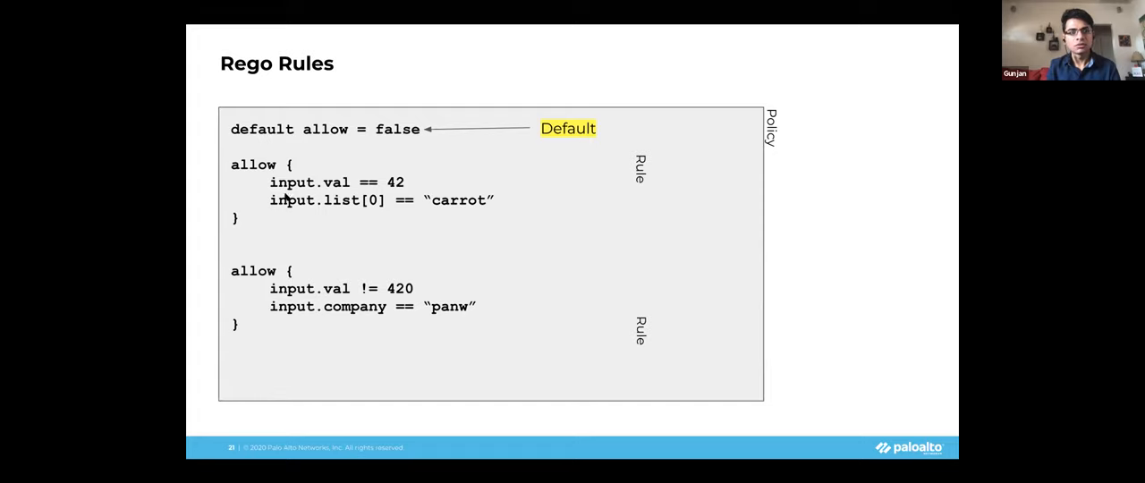
mouse_move(547, 243)
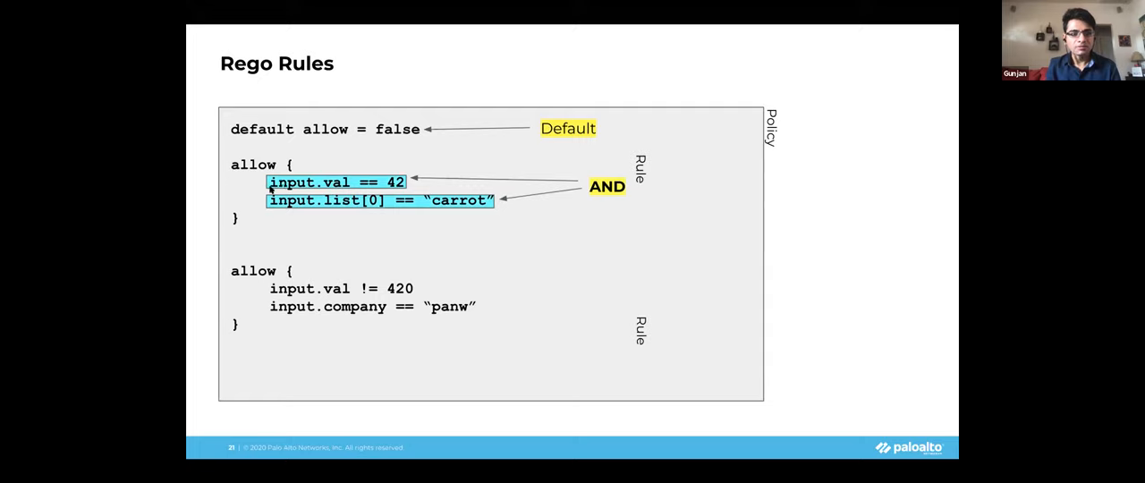
mouse_move(338, 200)
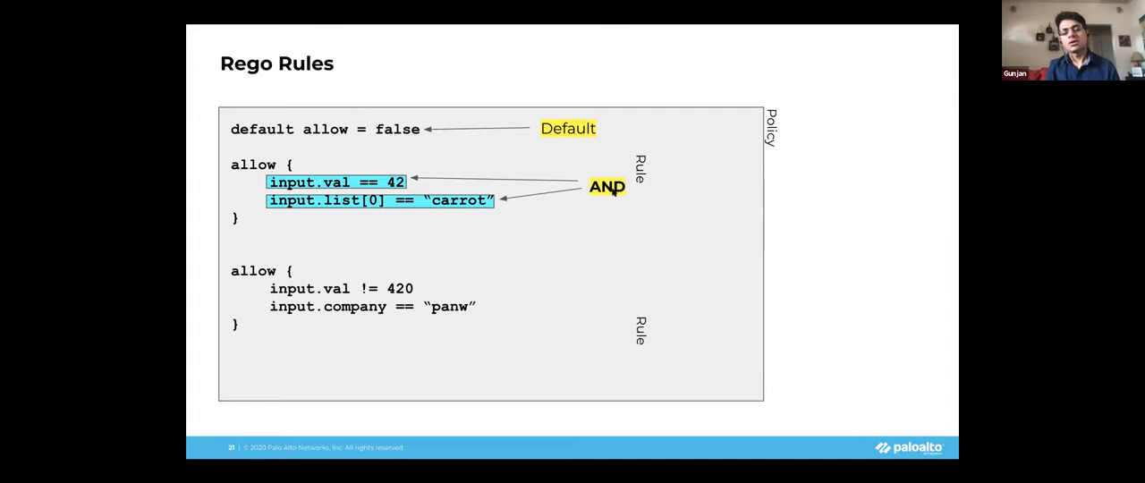
mouse_move(322, 186)
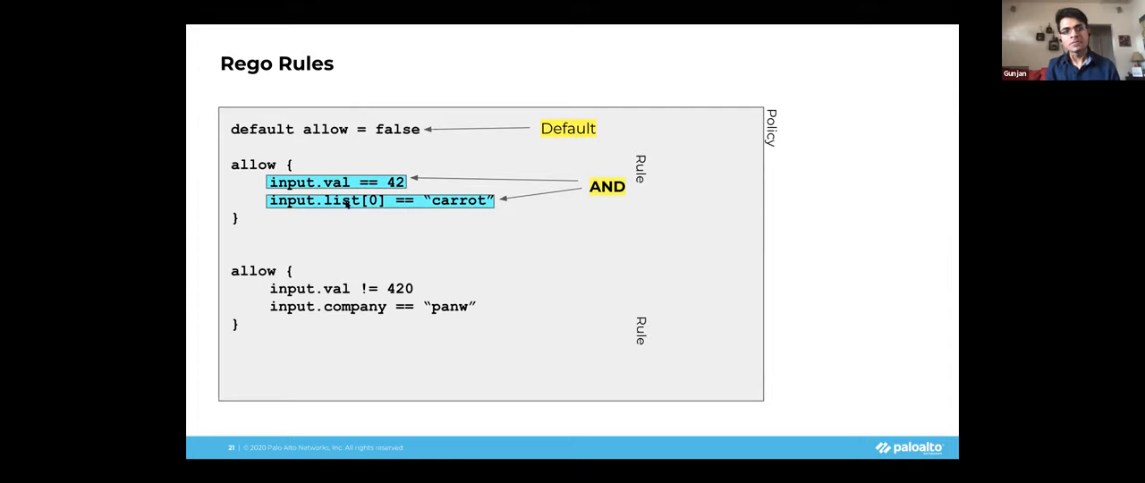
mouse_move(496, 213)
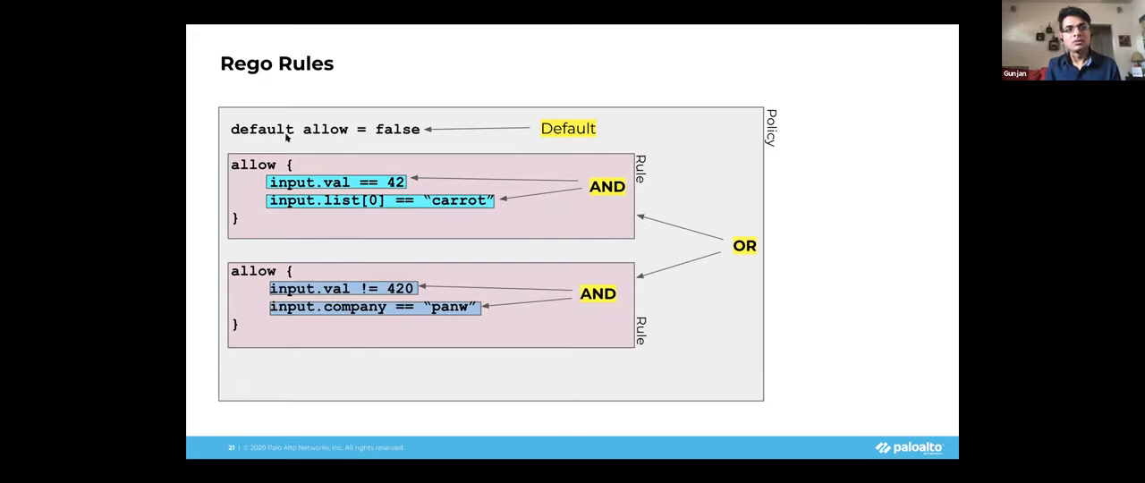
mouse_move(336, 134)
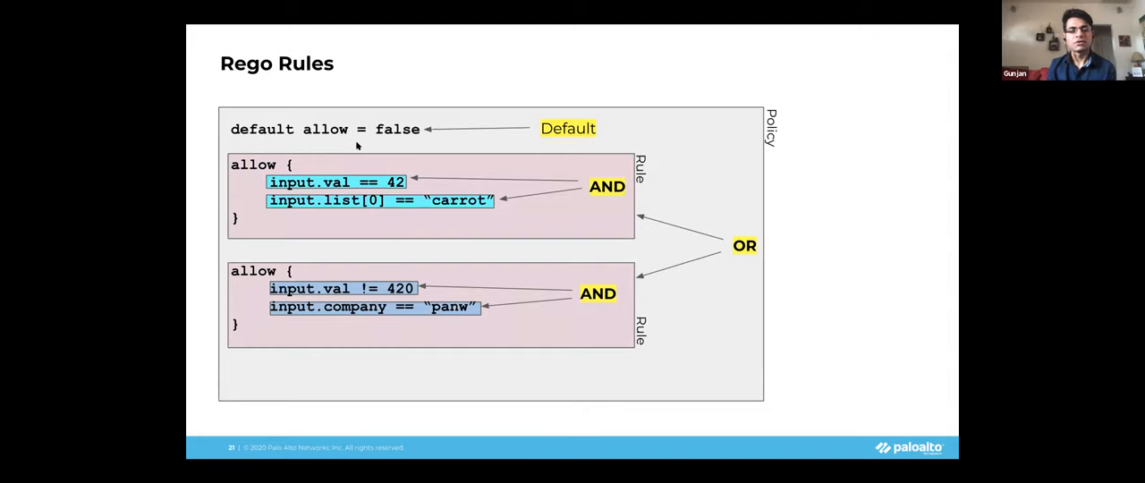
mouse_move(365, 150)
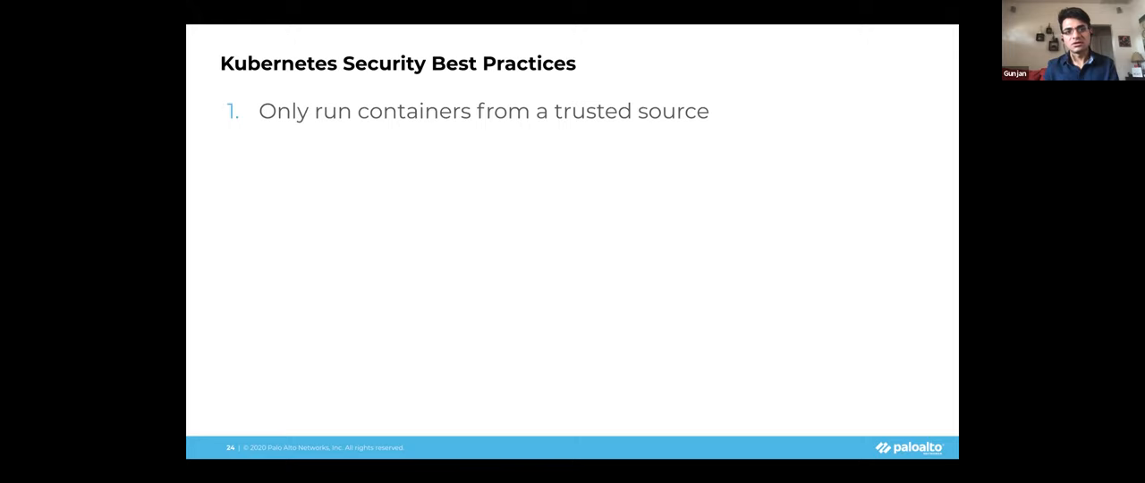
Reveal the points banning dev/latest/master image tags and privileged application containers
key(right)
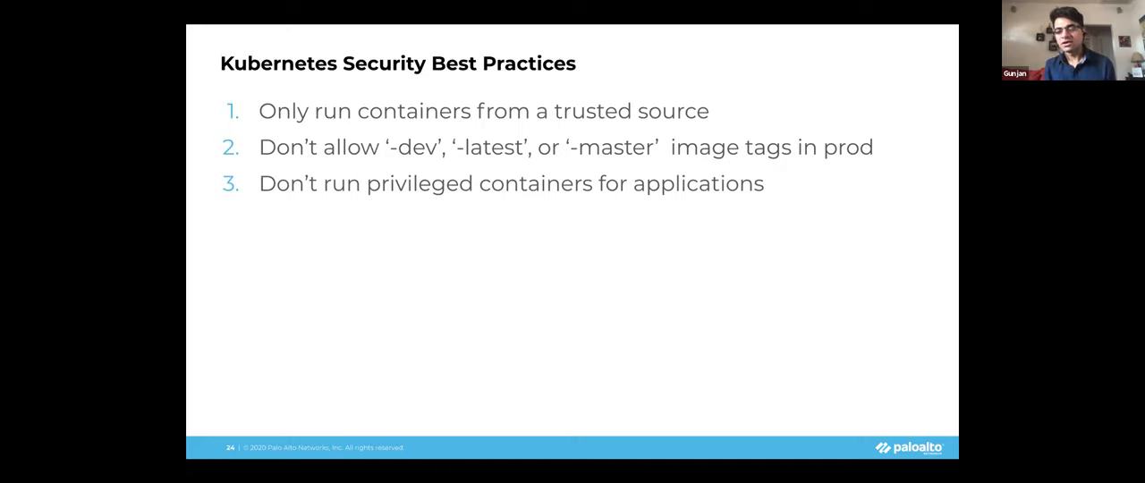
Reveal points 4 and 5: no host filesystem mounts, read-only container filesystem
key(right)
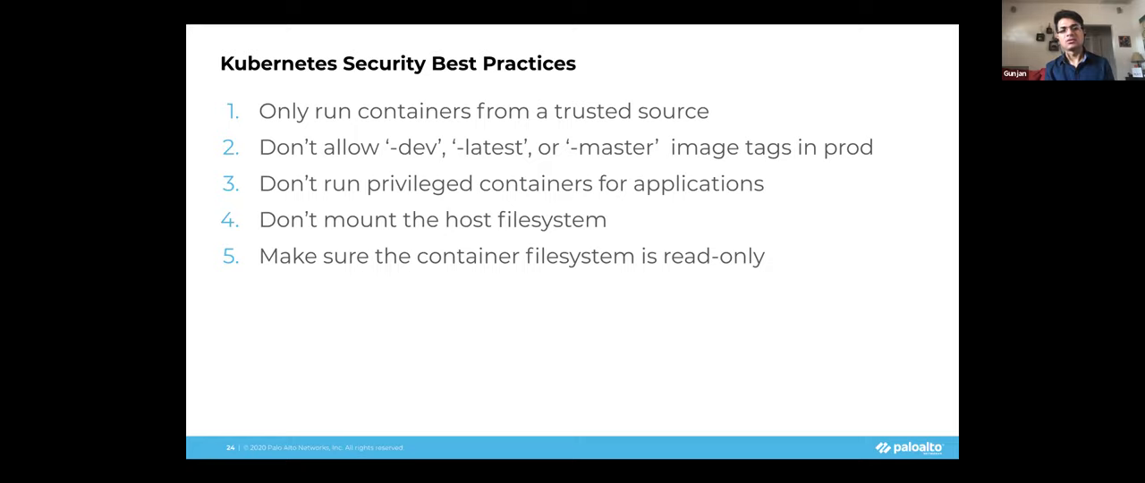
key(Right)
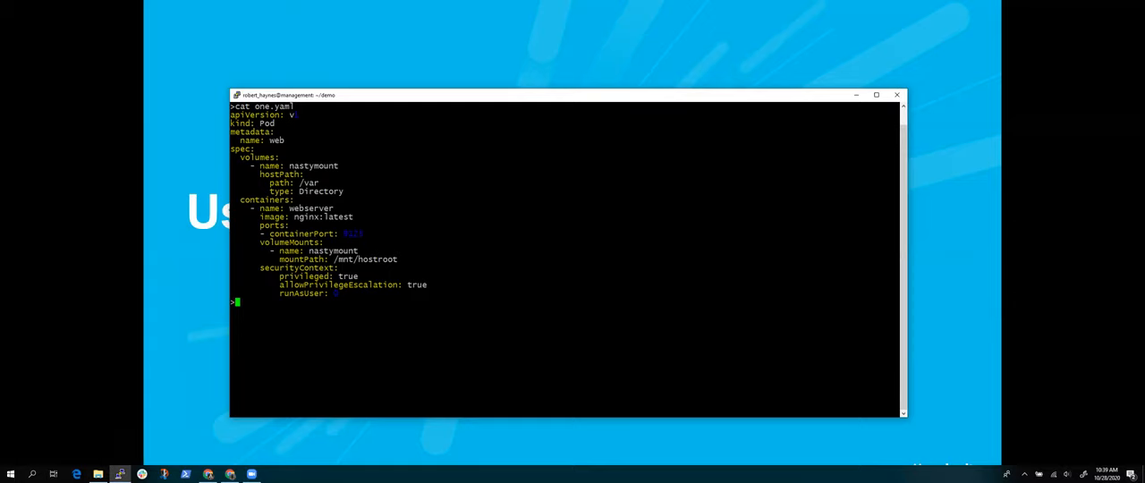
Run kubectl apply -f one.yaml to submit the privileged nginx web pod to the cluster
text(kuv)
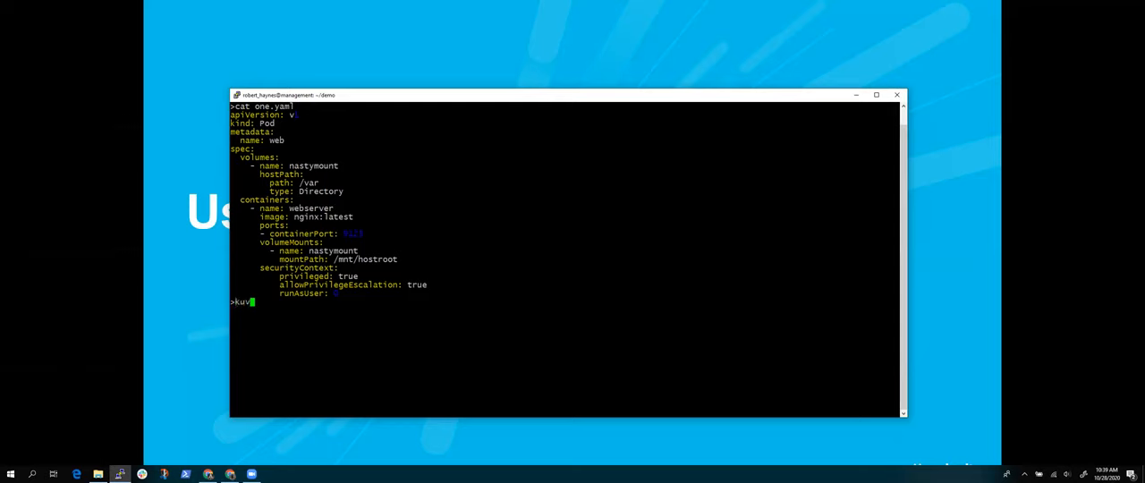
text(be)
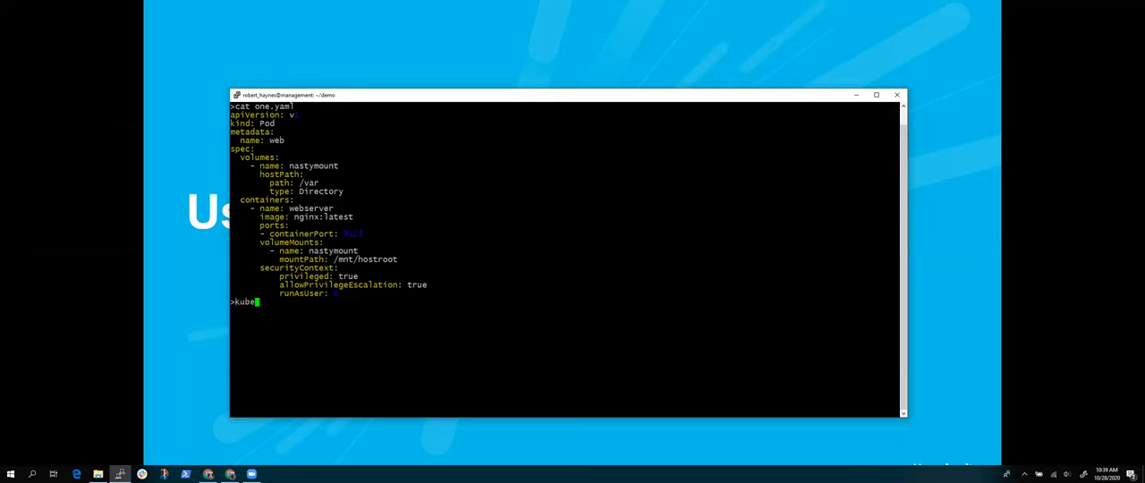
text(ctl)
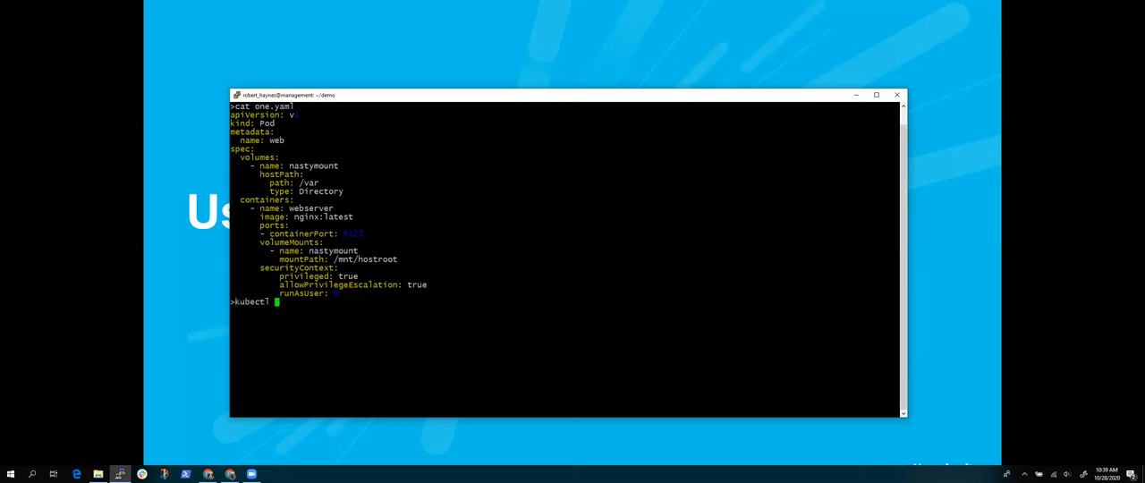
text(p)
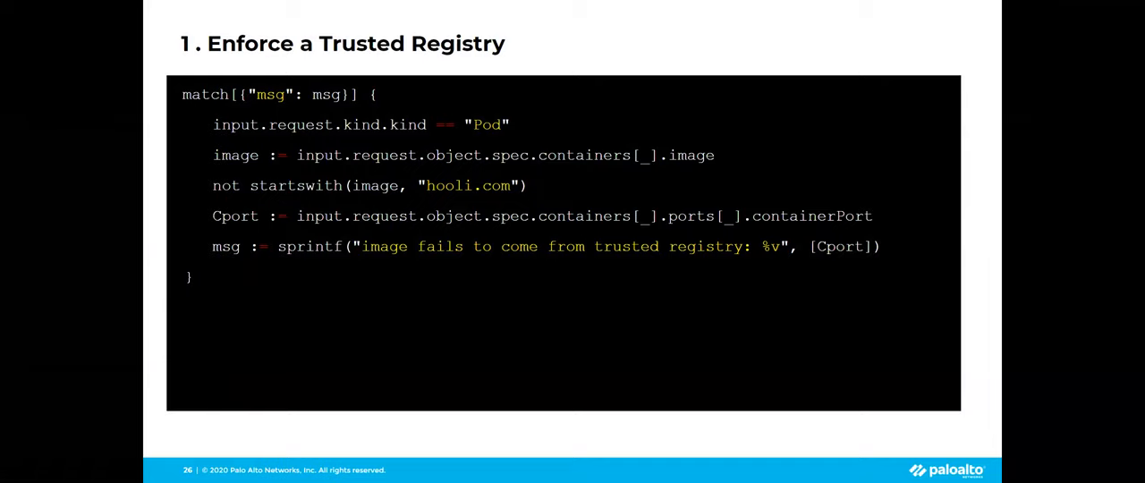
mouse_move(433, 191)
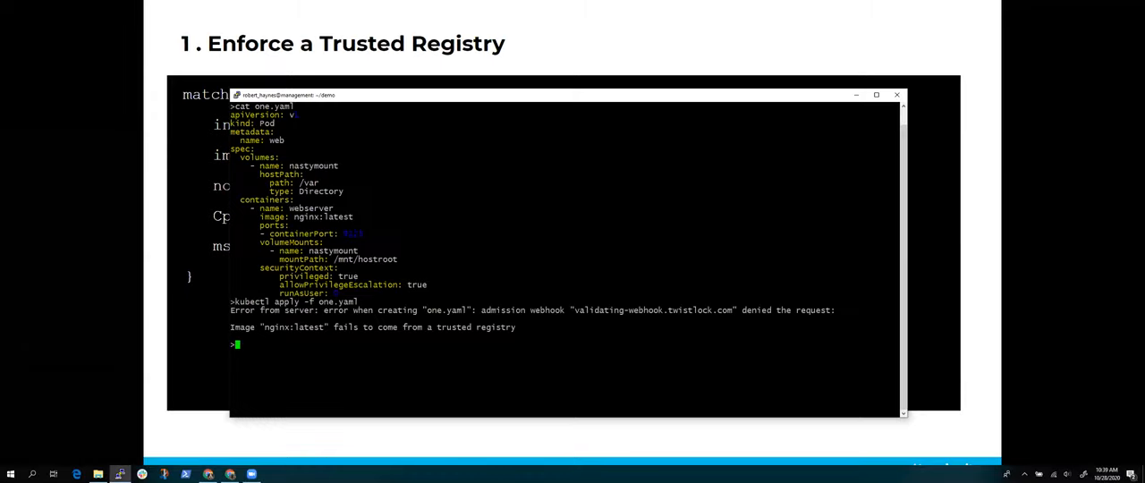
Display two.yaml with cat, then run kubectl apply -f two.yaml to submit its webserver pod
text(cat two.yaml)
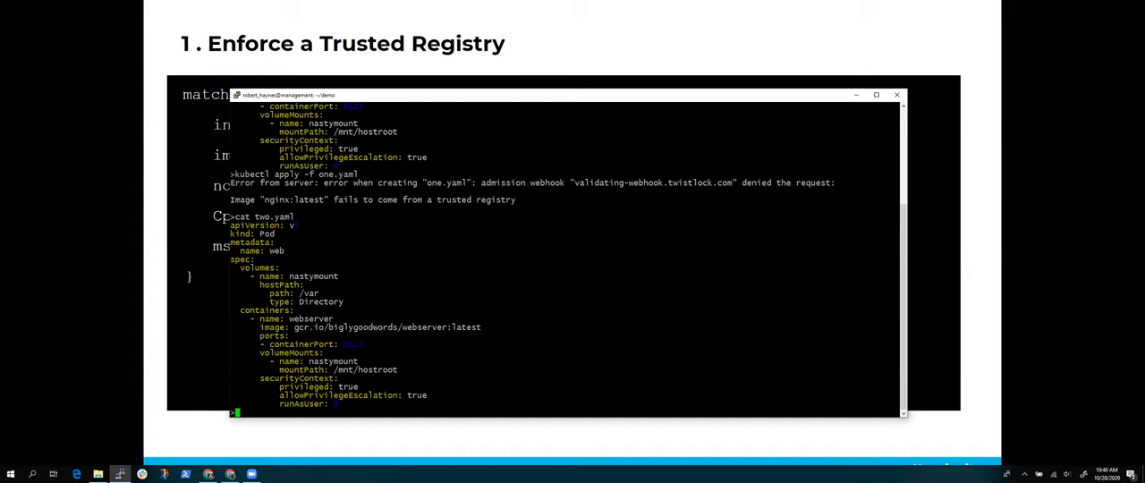
text(cat two.yaml)
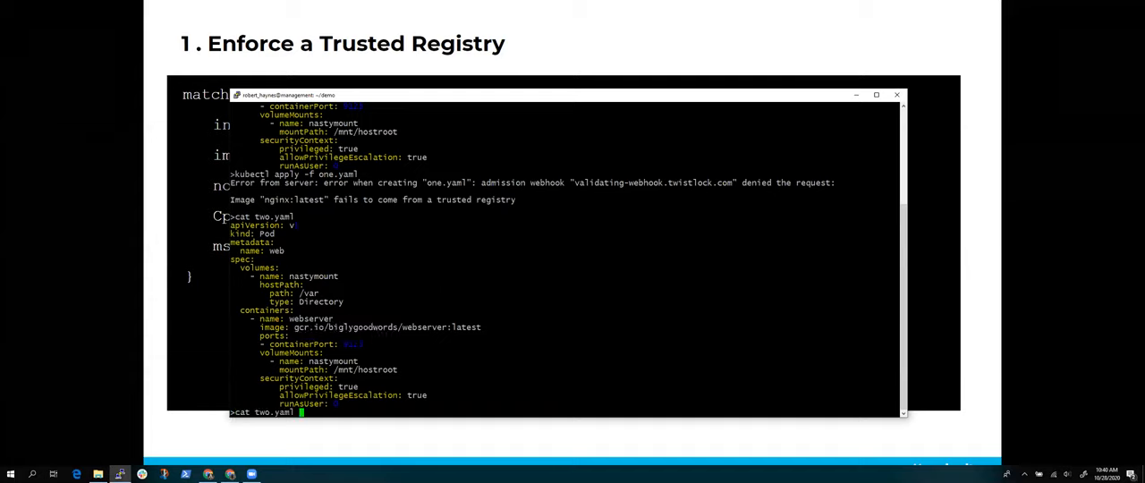
text(kubectl apply -f one.yaml)
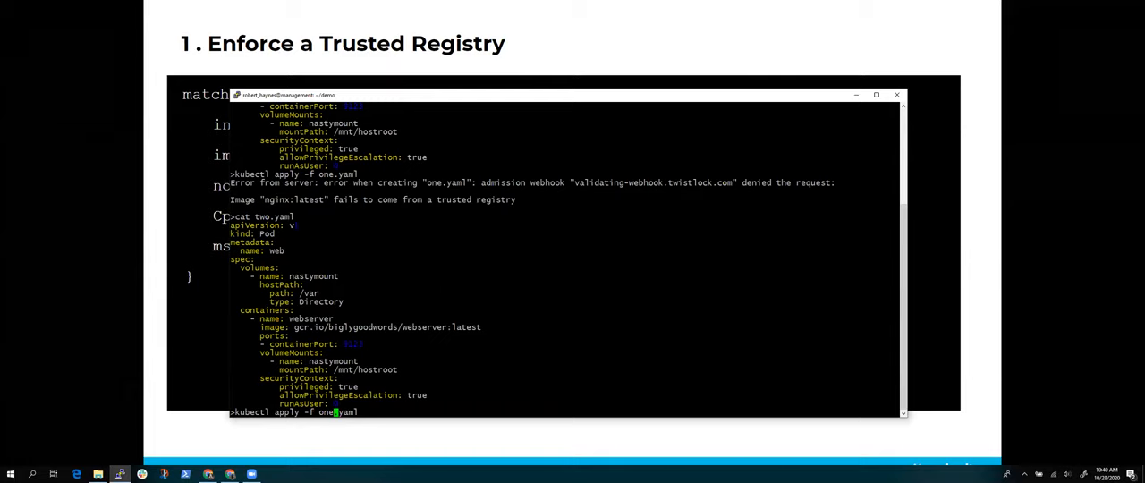
text(two.yaml)
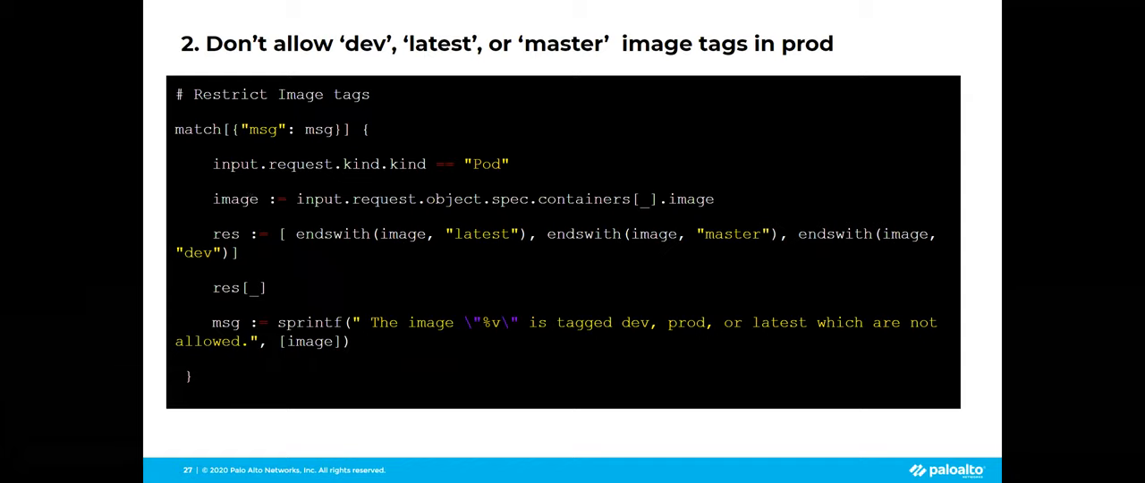
mouse_move(247, 240)
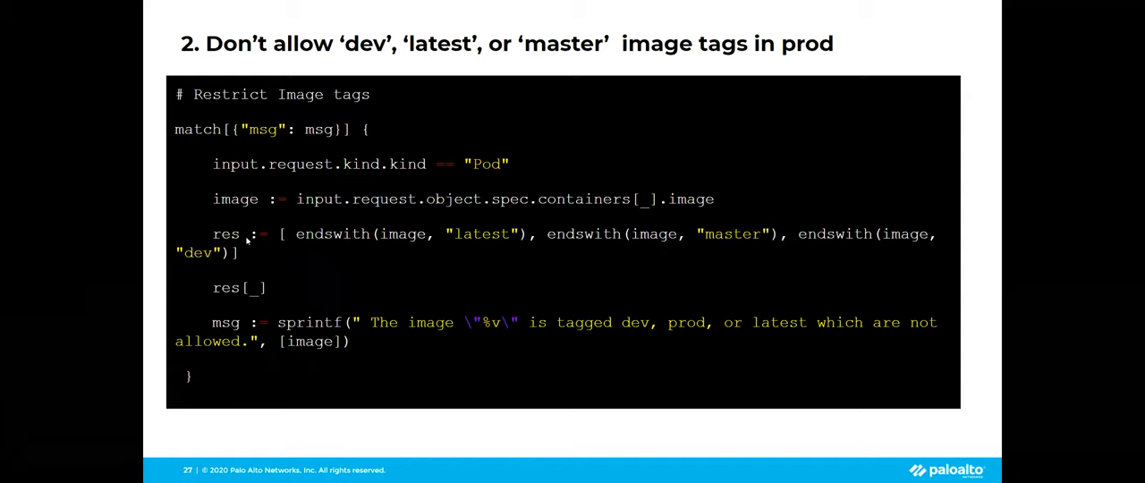
mouse_move(476, 236)
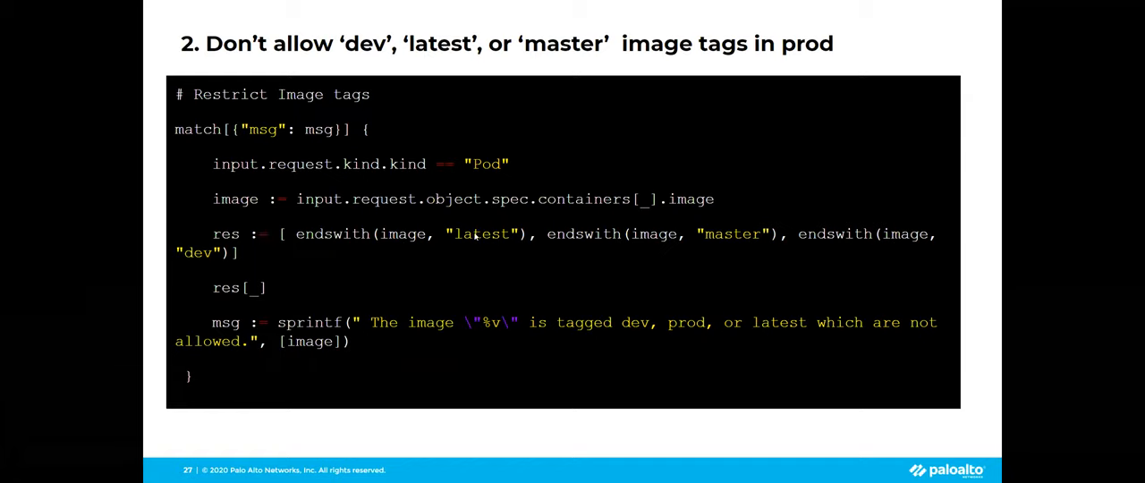
mouse_move(473, 236)
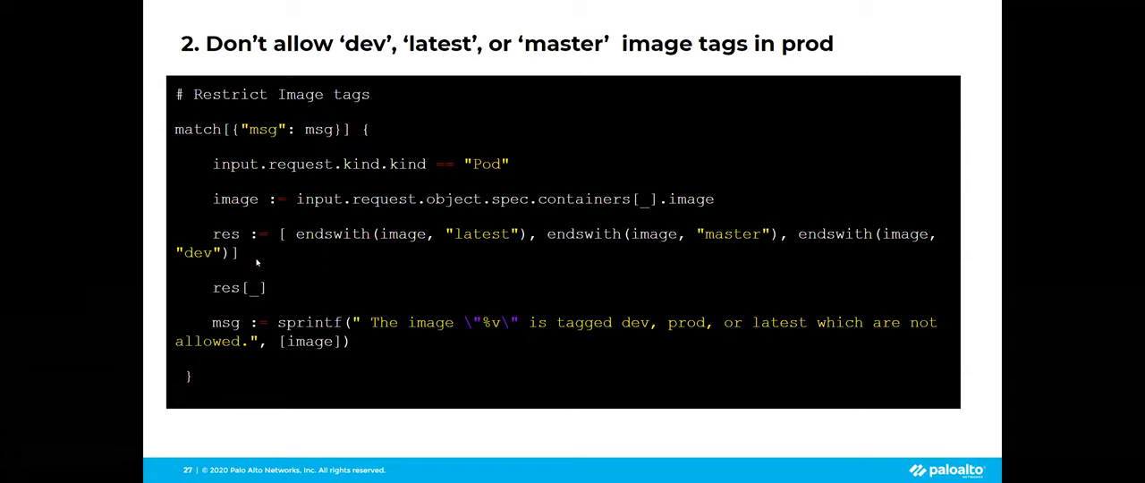
mouse_move(383, 324)
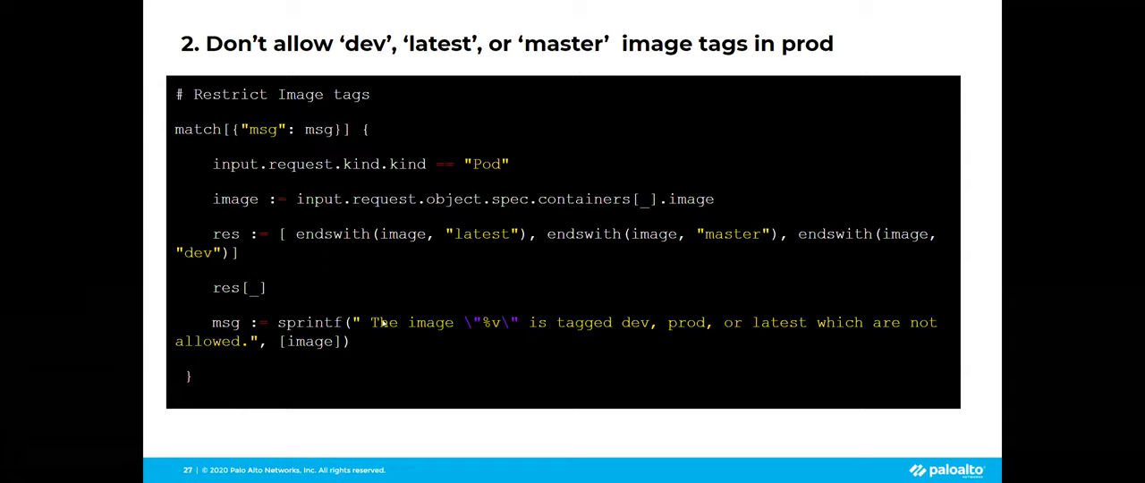
mouse_move(346, 285)
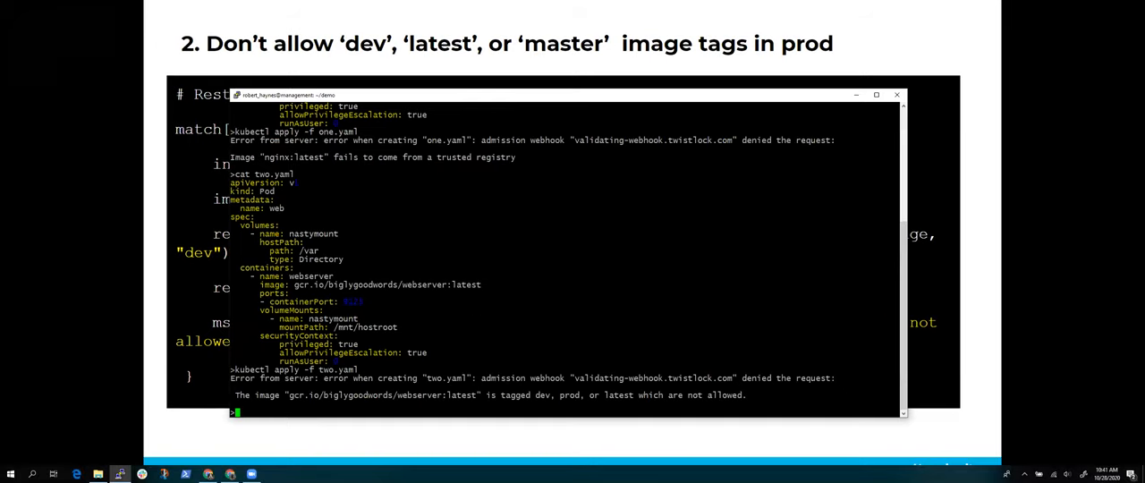
Clear the terminal and display the privileged pod manifest with cat three.yaml
text(clear)
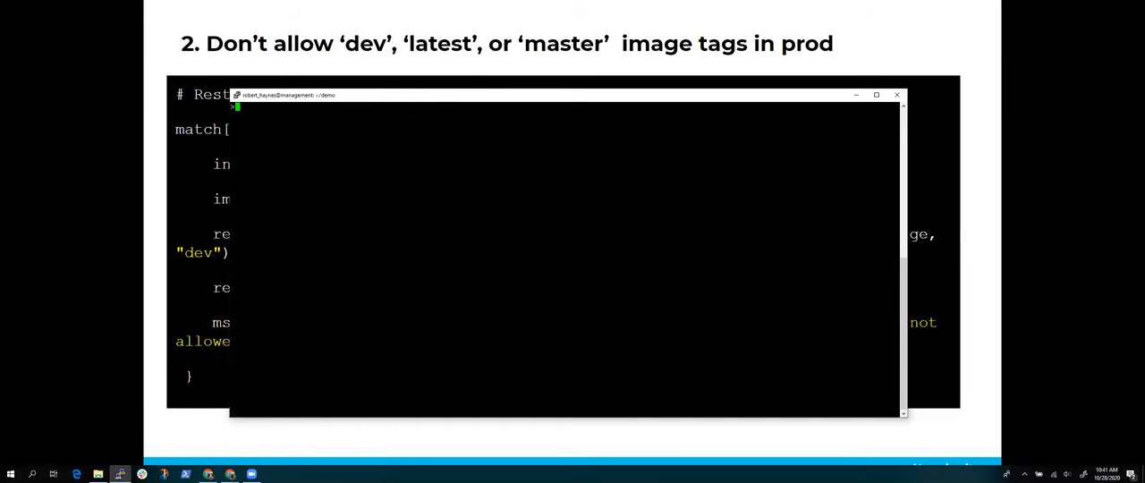
text(cat)
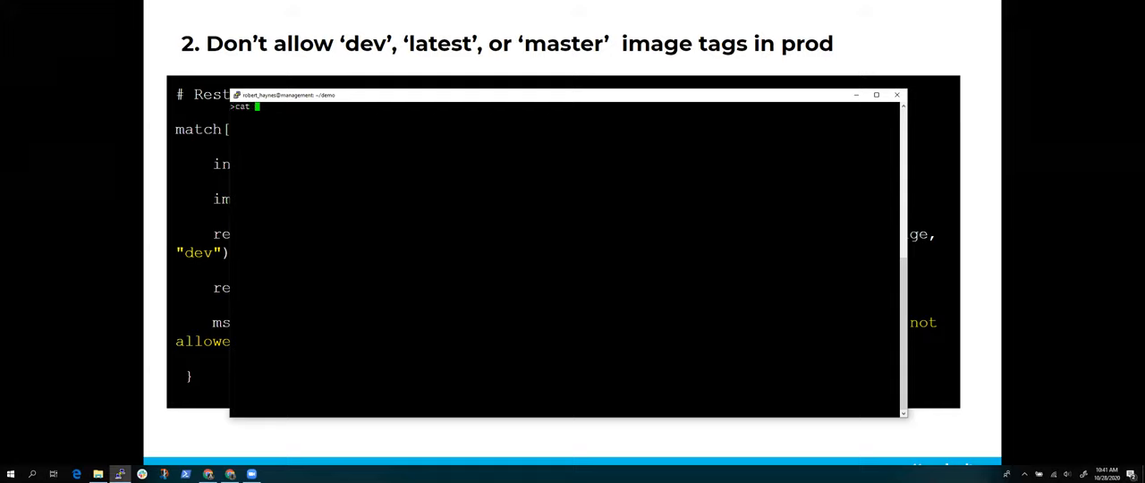
text(three.yaml)
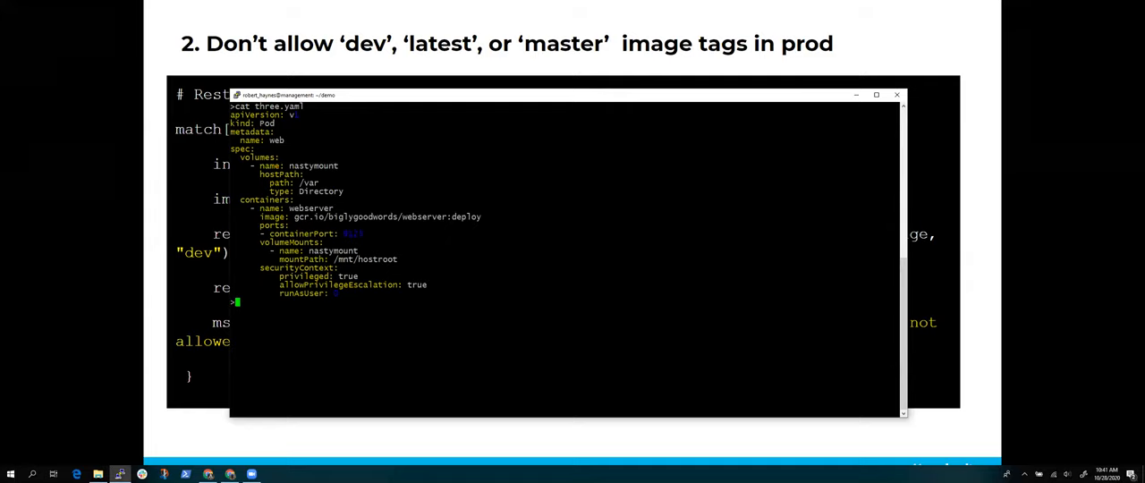
Clear again and run kubectl apply -f three.yaml to submit the privileged pod
text(clear)
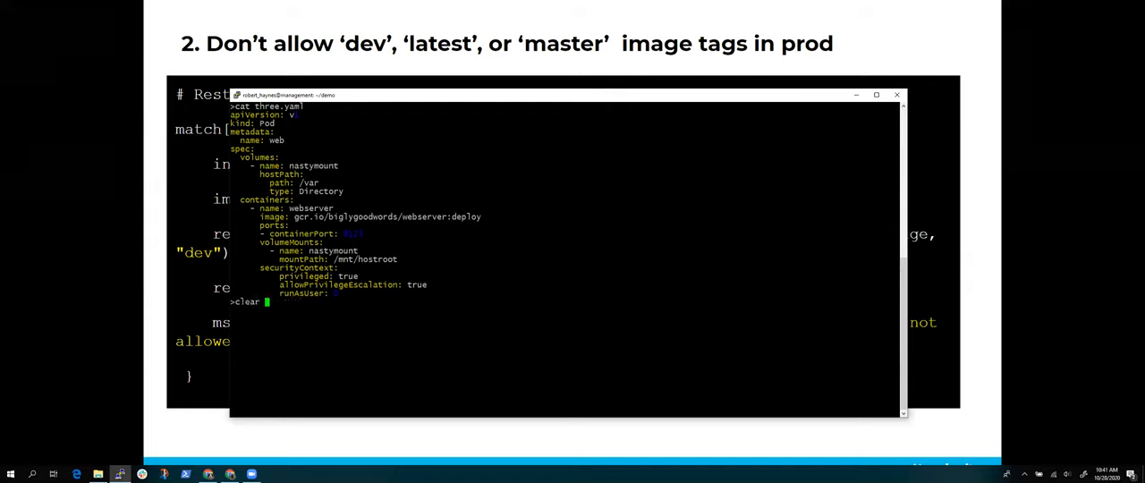
text(kubectl apply -f two.yaml)
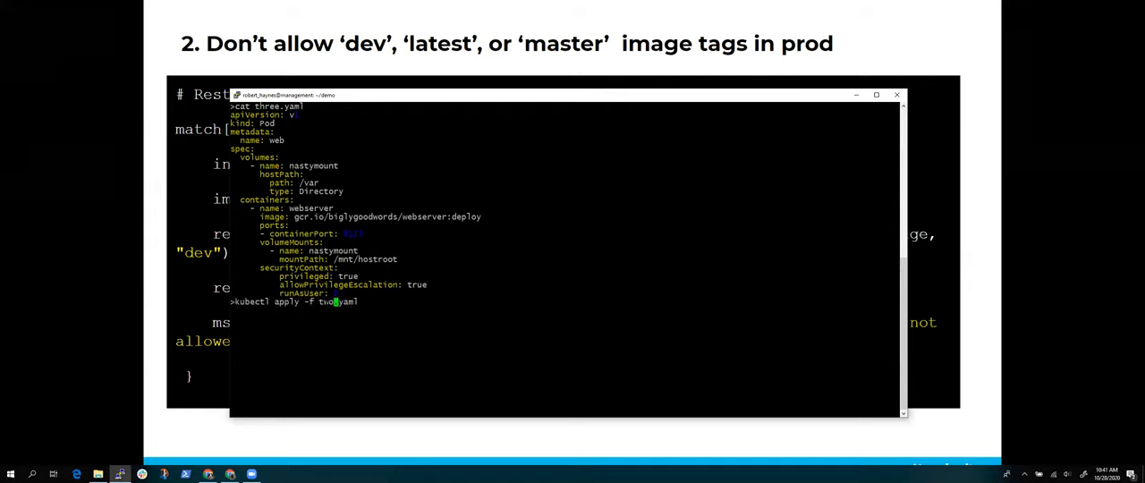
text(three.yaml)
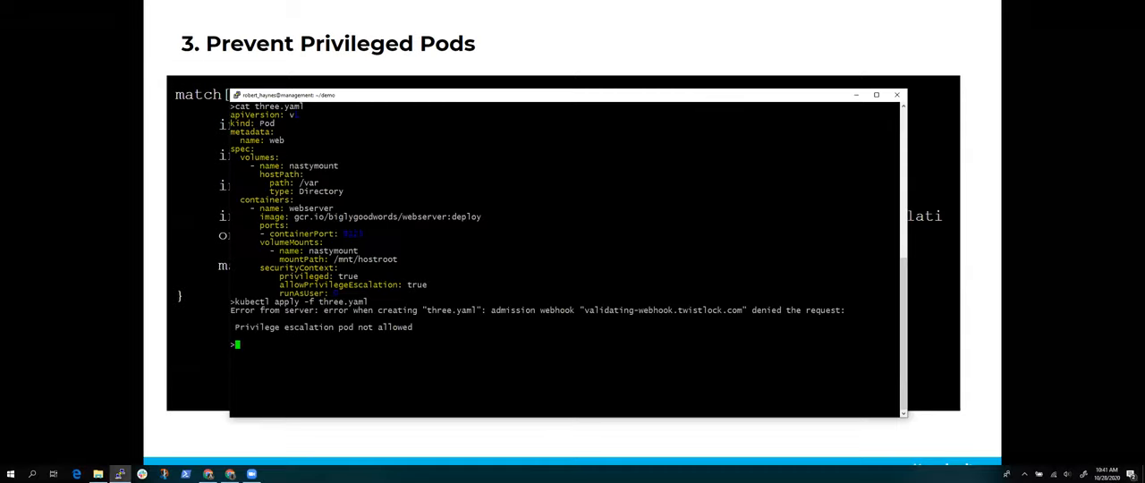
Clear the terminal over the Prevent Privileged Pods slide
text(cl)
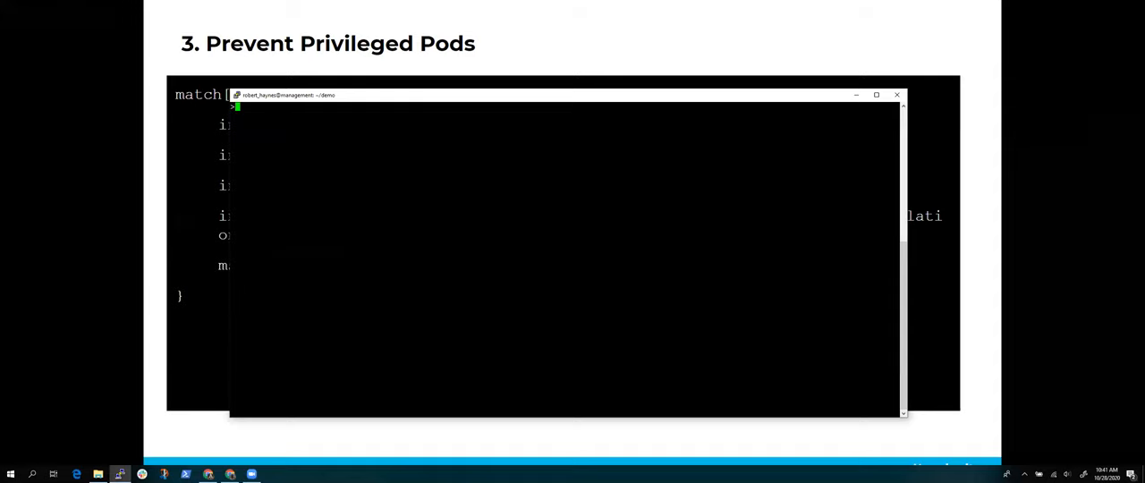
Display four.yaml, highlight its image registry, and run kubectl apply -f four.yaml
text(cat f)
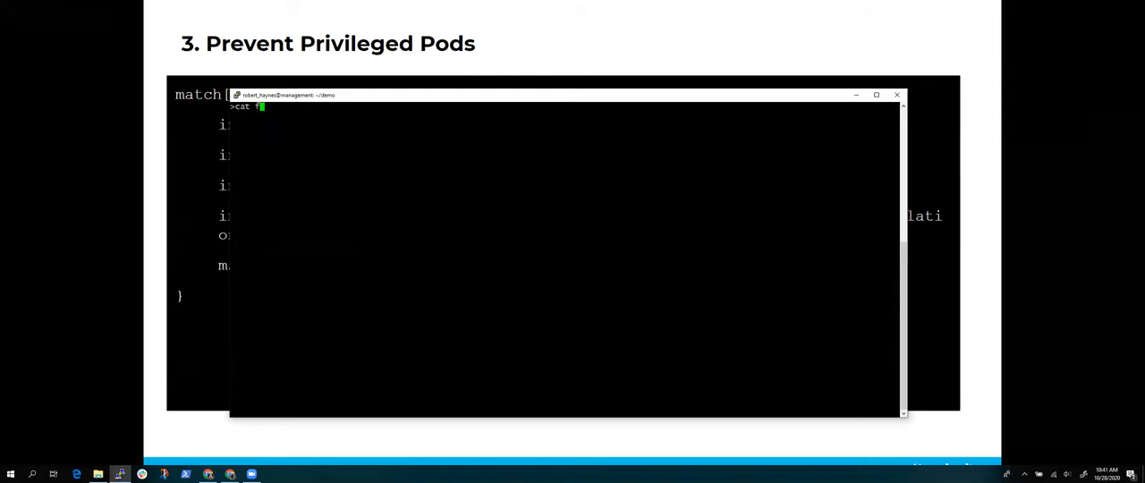
text(our.yaml)
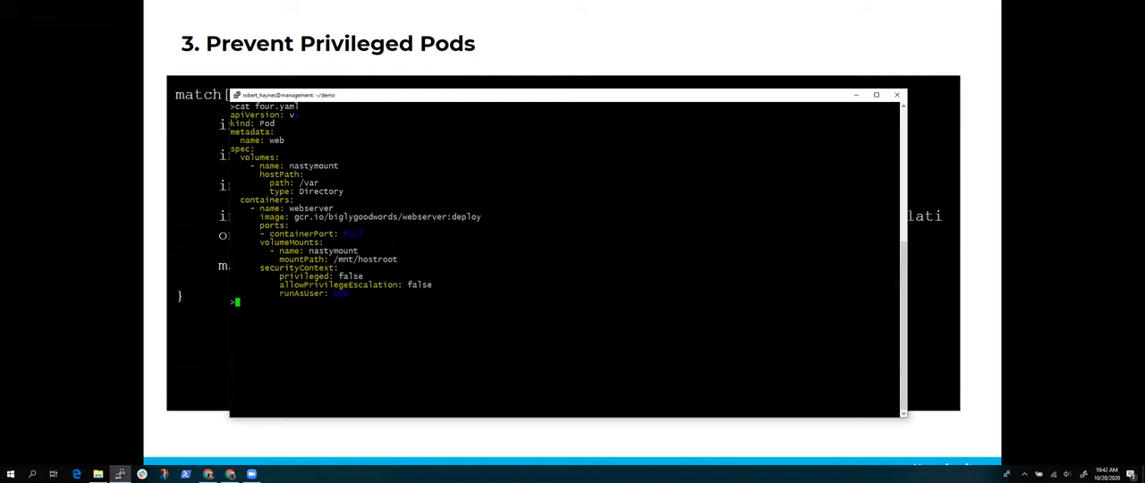
double_click(295, 276)
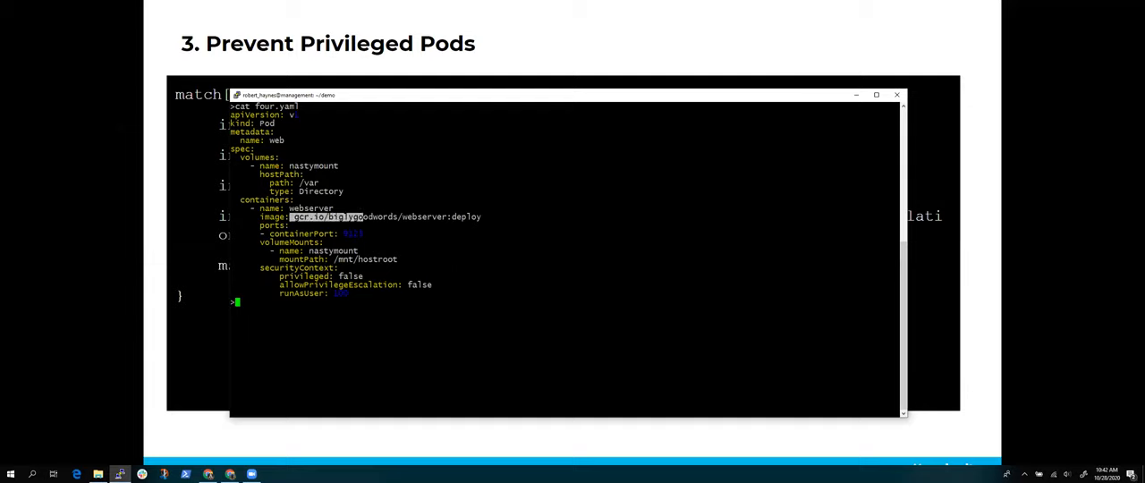
text(kubectl apply -f three.yaml)
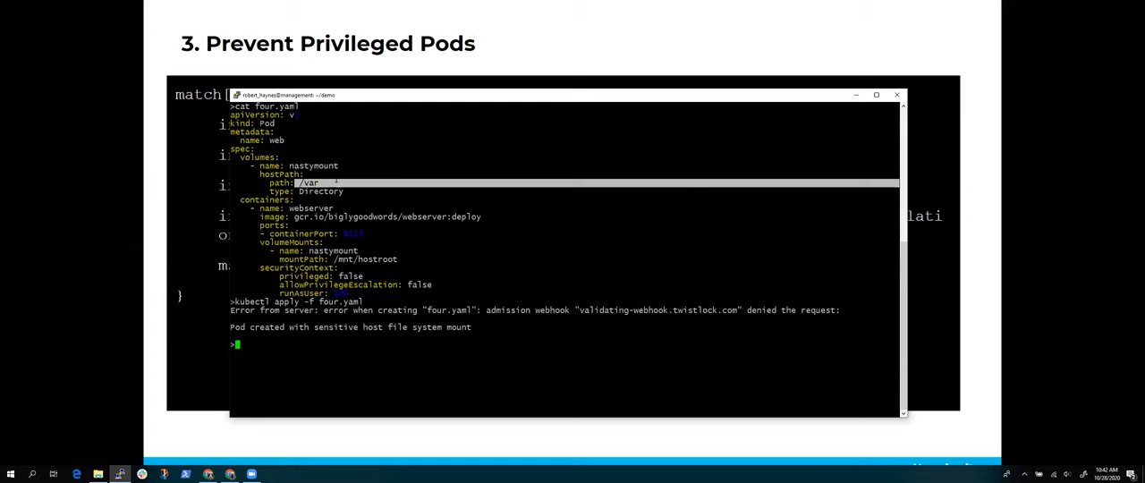
mouse_move(211, 326)
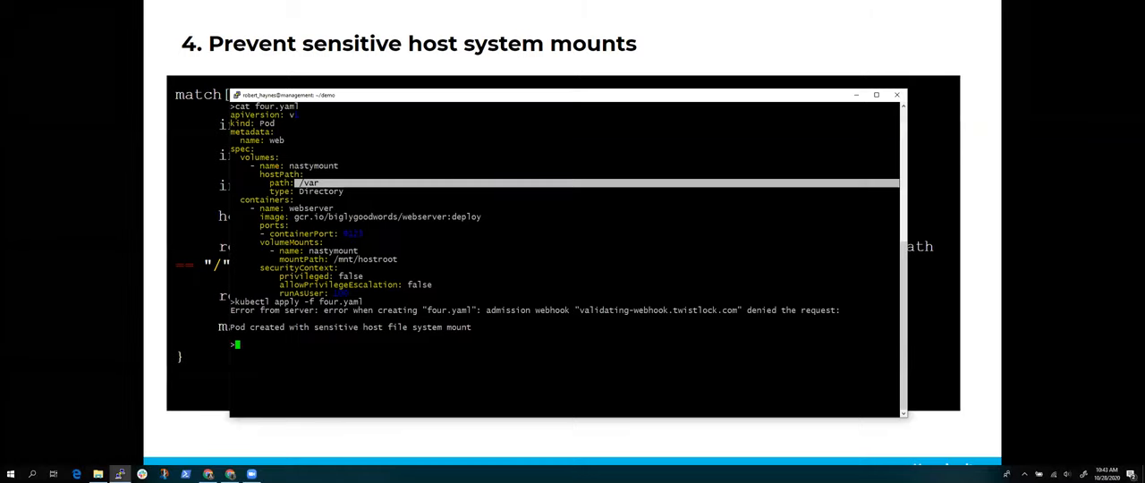
Start a cat command in the terminal and advance to the read-only filesystem policy slide
text(ca)
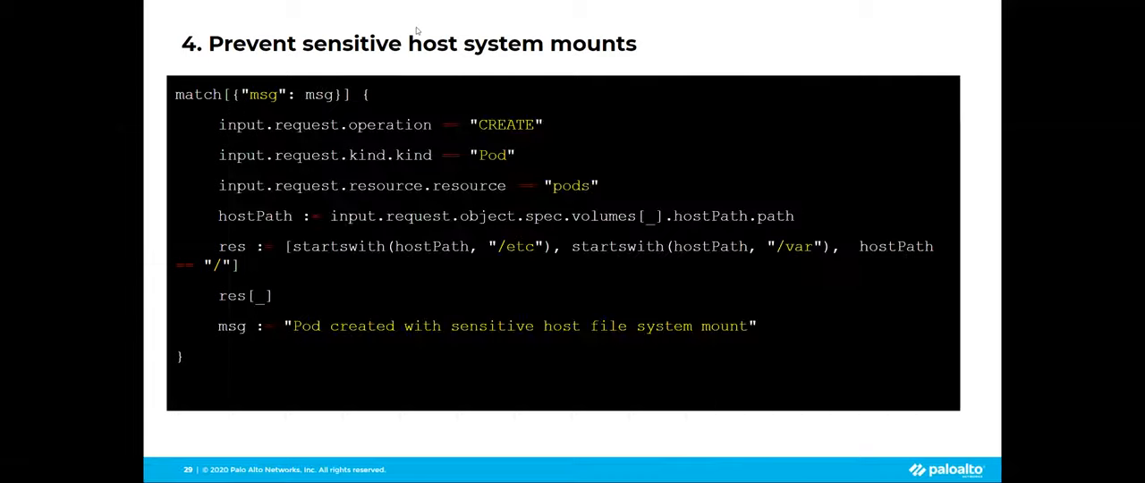
key(Right)
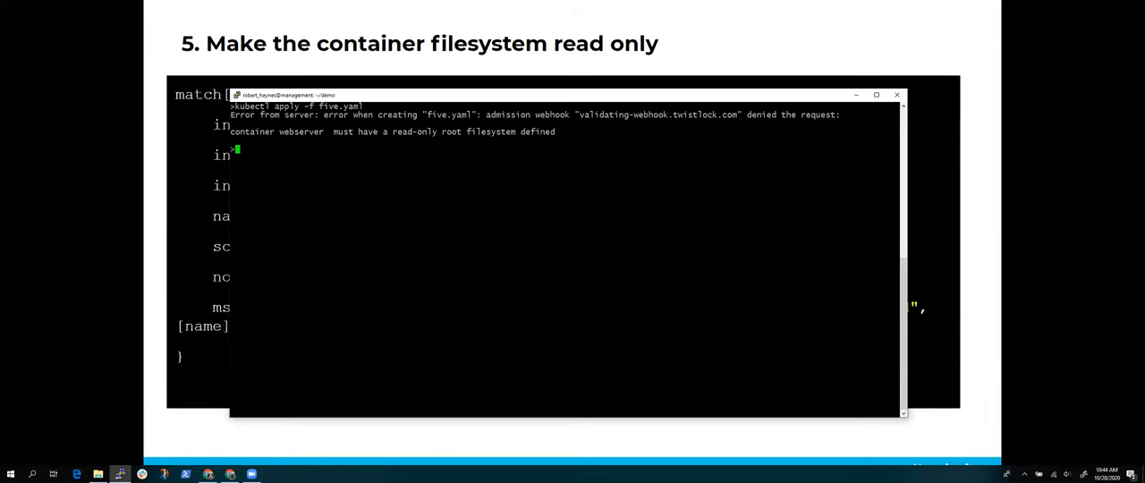
Display six.yaml with its readOnlyRootFilesystem container and recall the kubectl apply -f five.yaml command
text(cat)
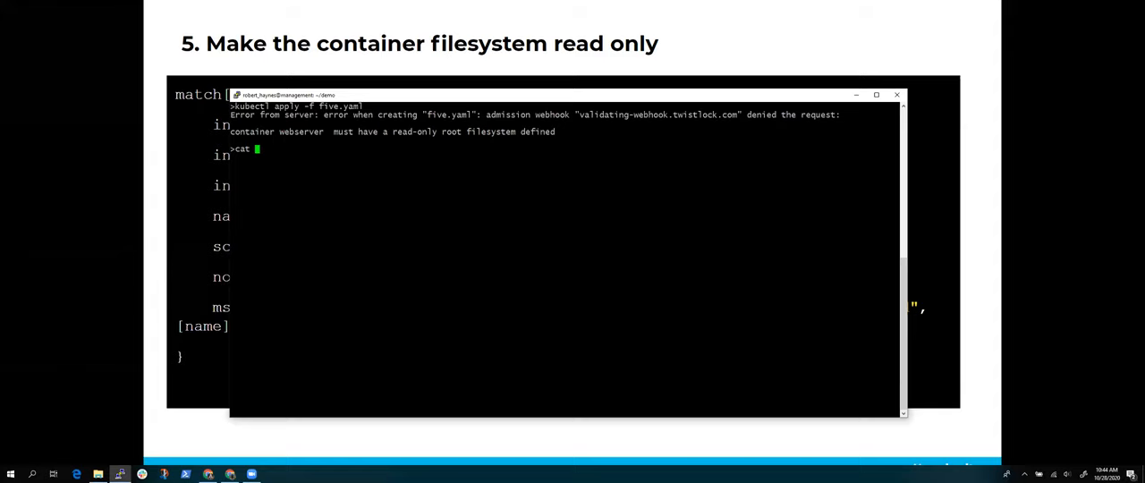
text(six.yaml)
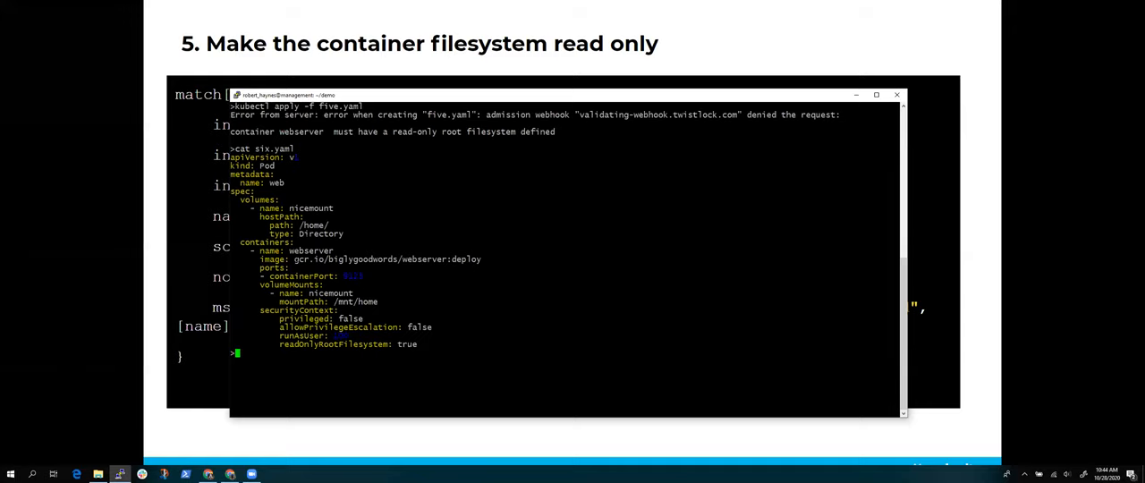
double_click(304, 260)
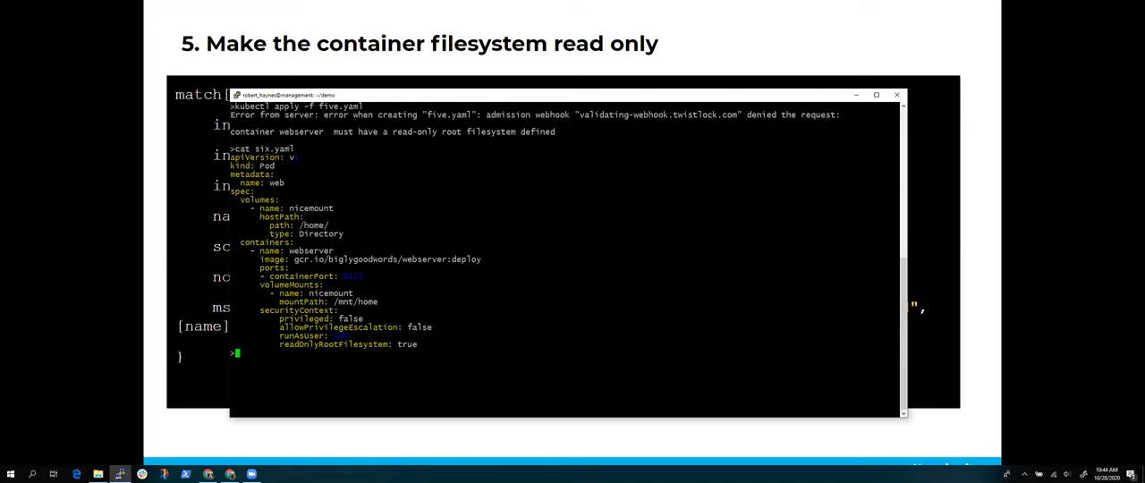
text(kubectl apply -f five.yaml)
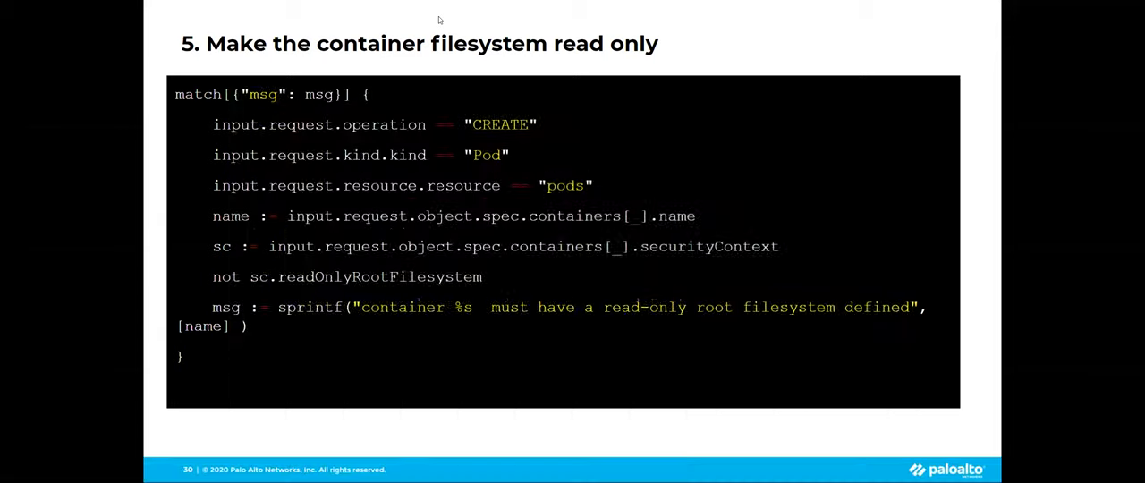
Advance the deck to slide 6, Prevent NodePort Services
key(Right)
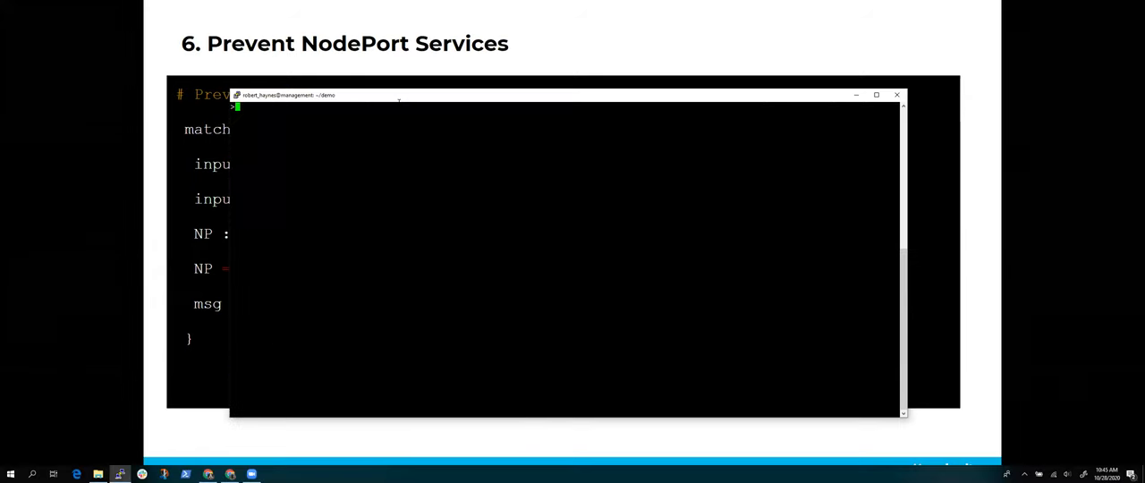
Clear the terminal, display the NodePort Service manifest with cat nodeport.yaml, and begin a kubectl command
text(clear)
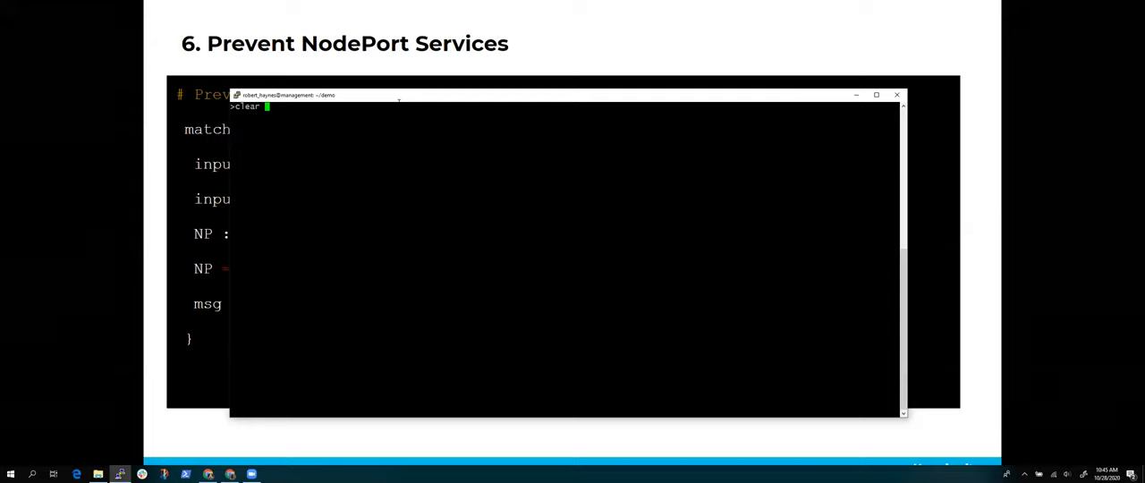
text(cat six.yaml)
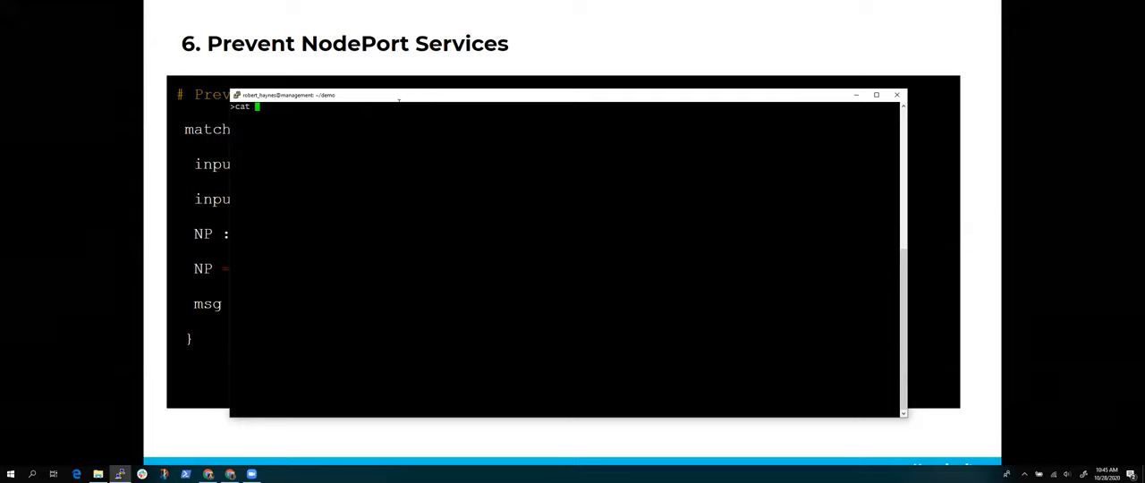
text(nodeport.yaml)
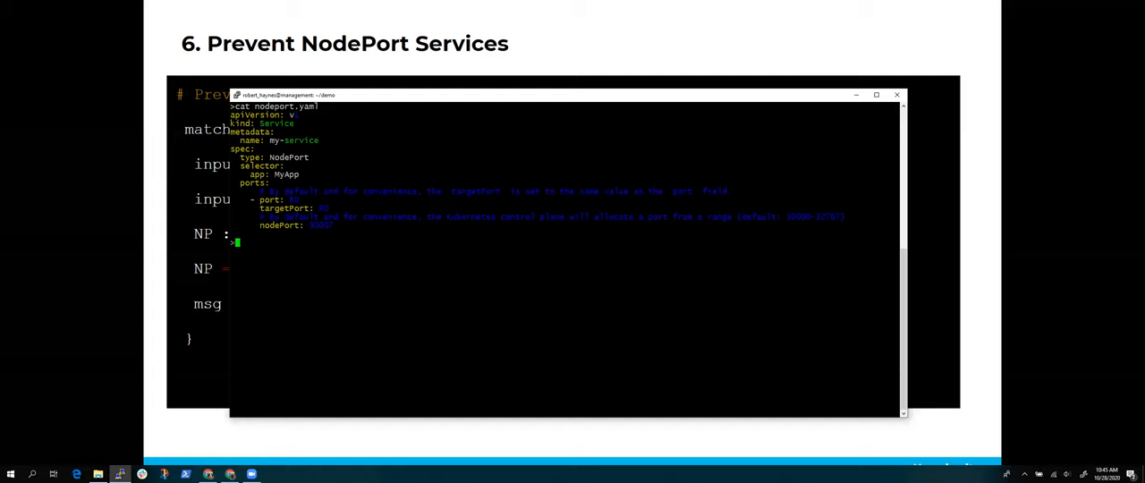
text(kube)
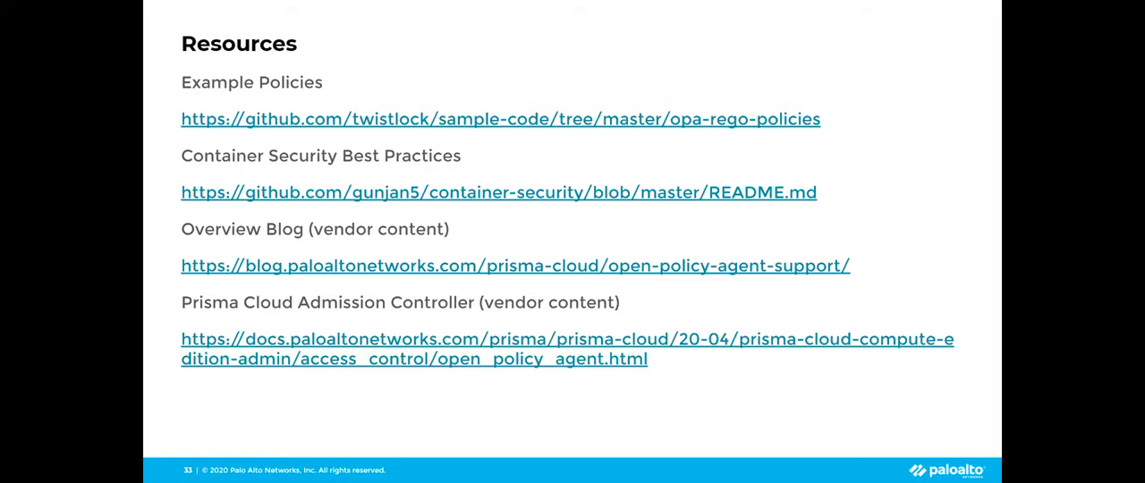
mouse_move(100, 170)
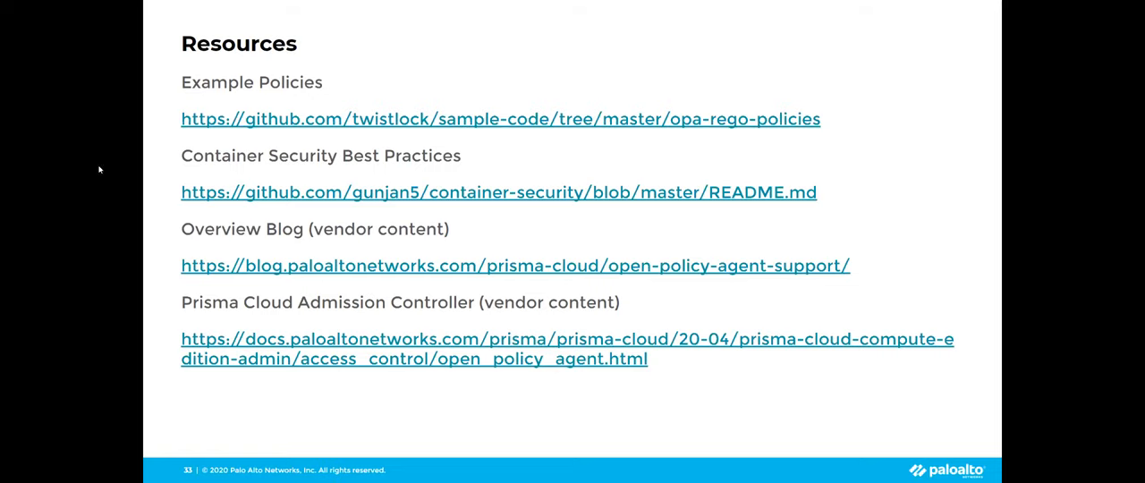